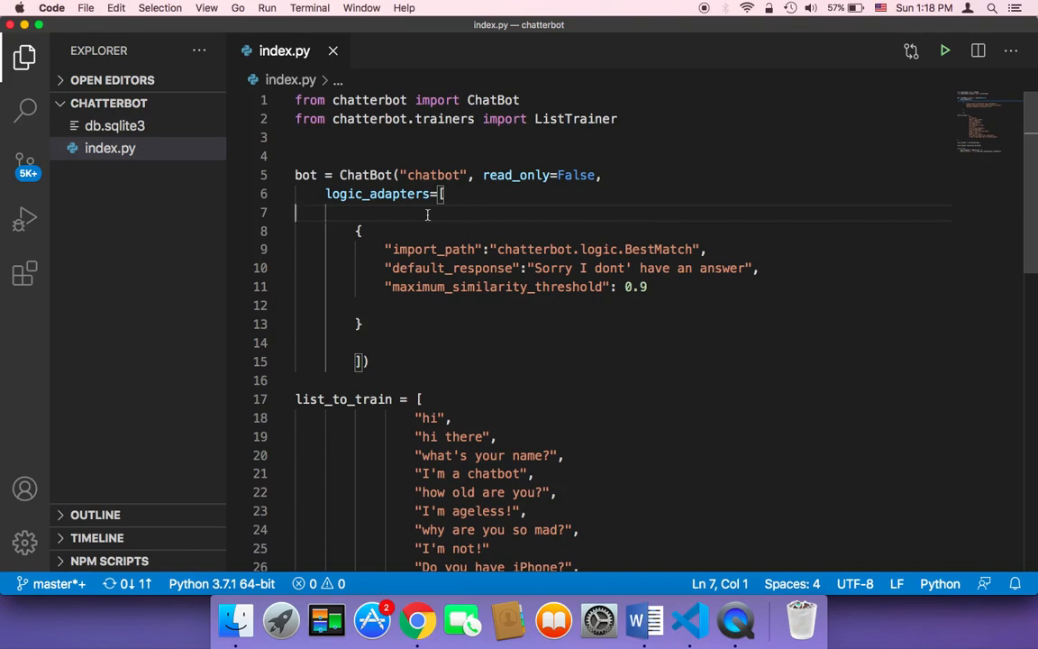
mouse_move(387, 101)
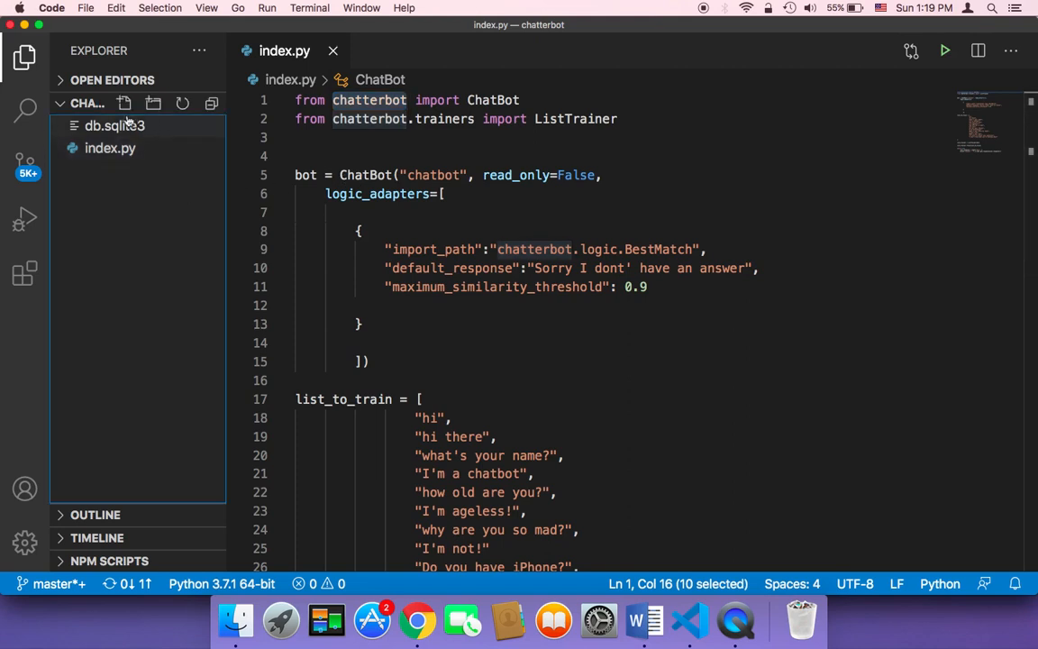
Step: Create a new file named math.py in the chatterbot project
click(124, 103)
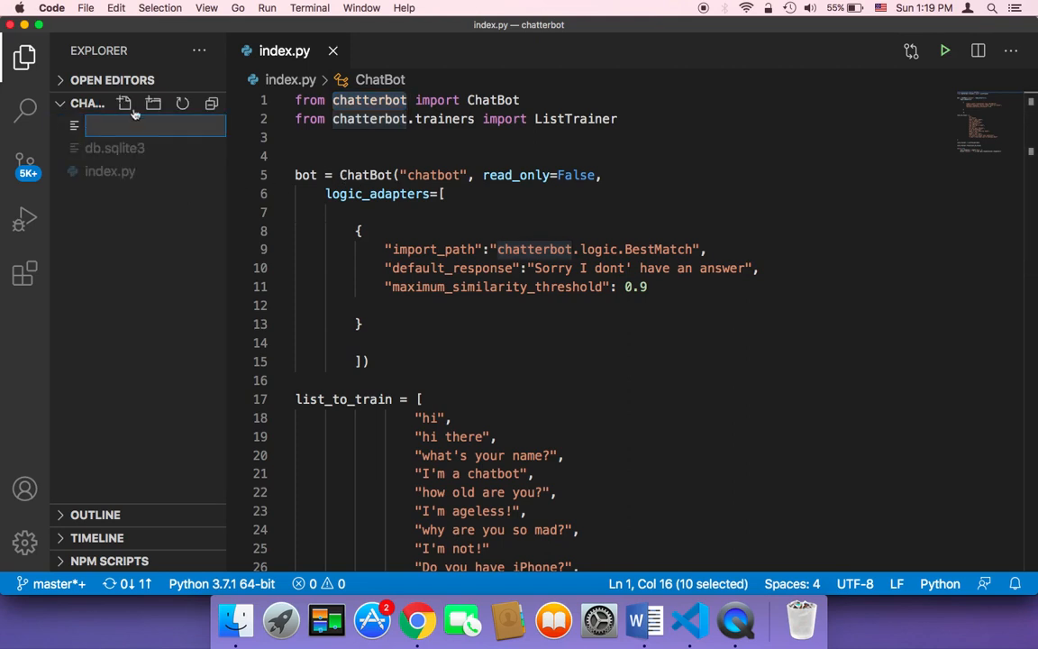
text(mat)
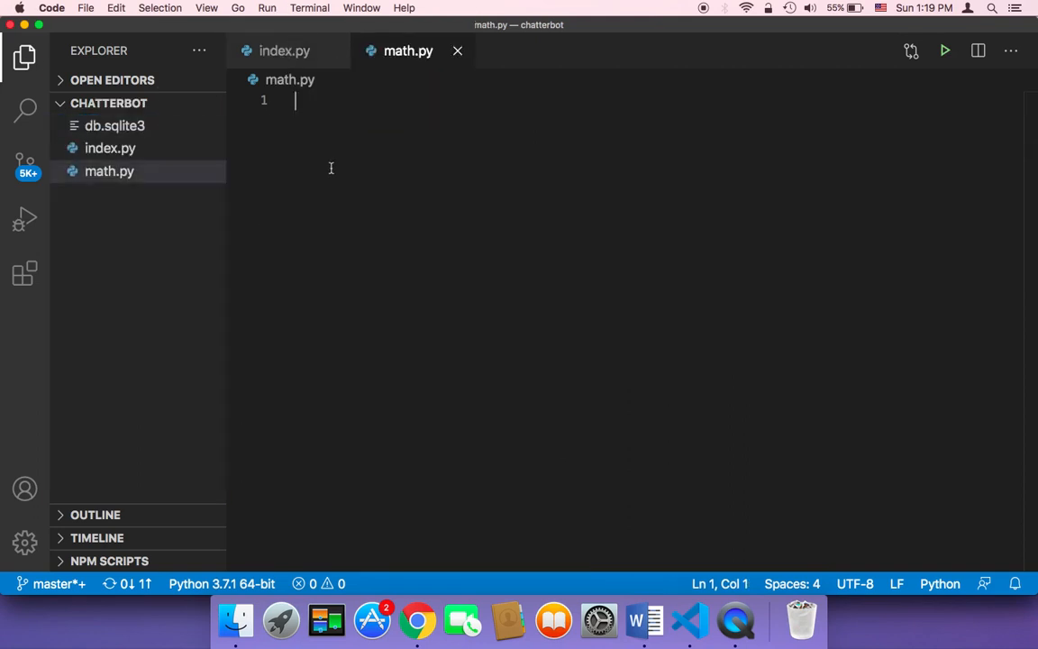
Step: Write the import line: from chatterbot import ChatBot
text(from)
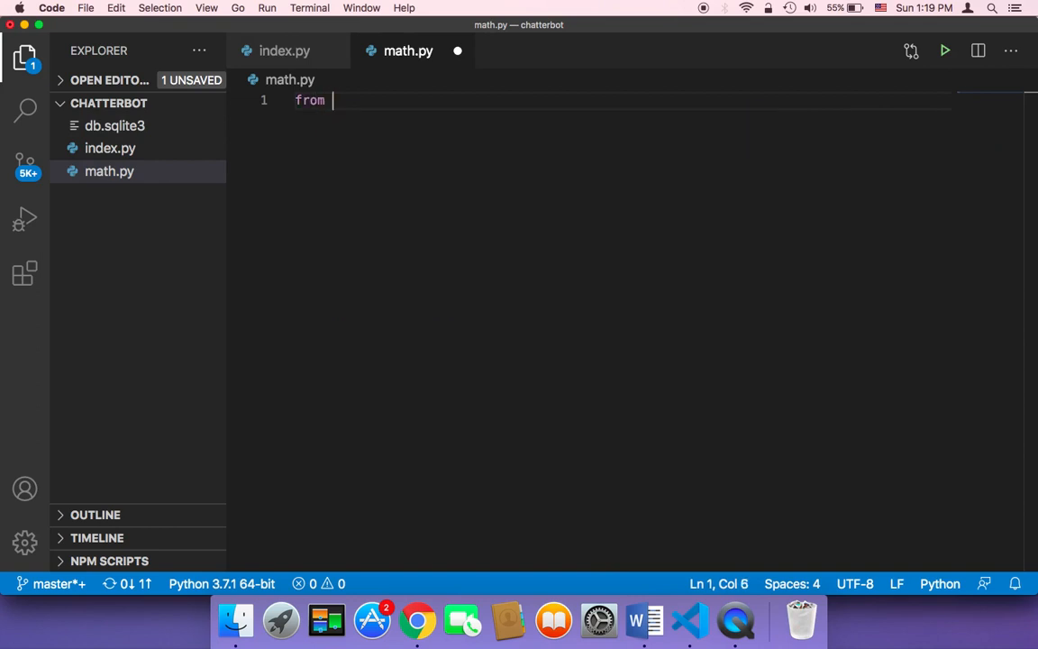
text(chatterbot import)
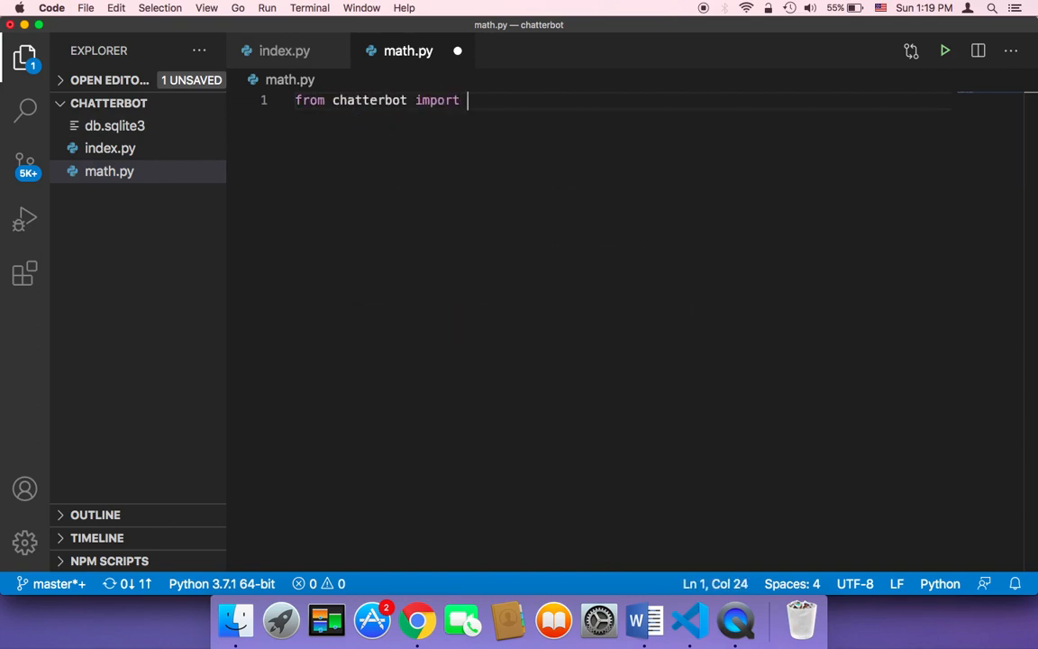
text(ChatB)
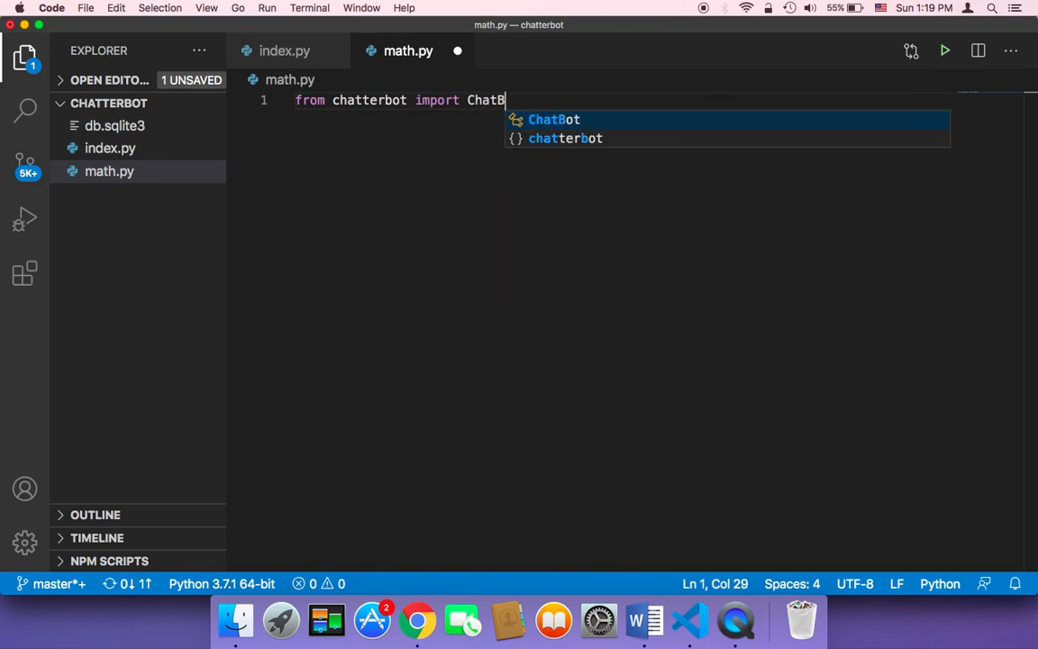
key(enter)
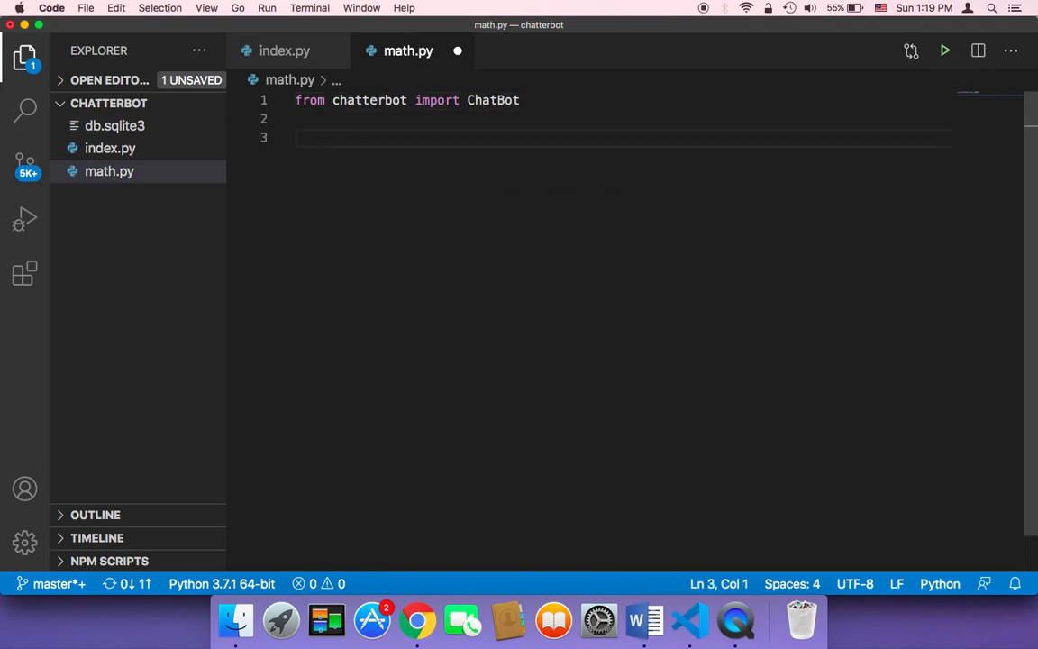
Step: Start a ChatBot("Math", logic_adapters call on line 3
text(ChatBot()
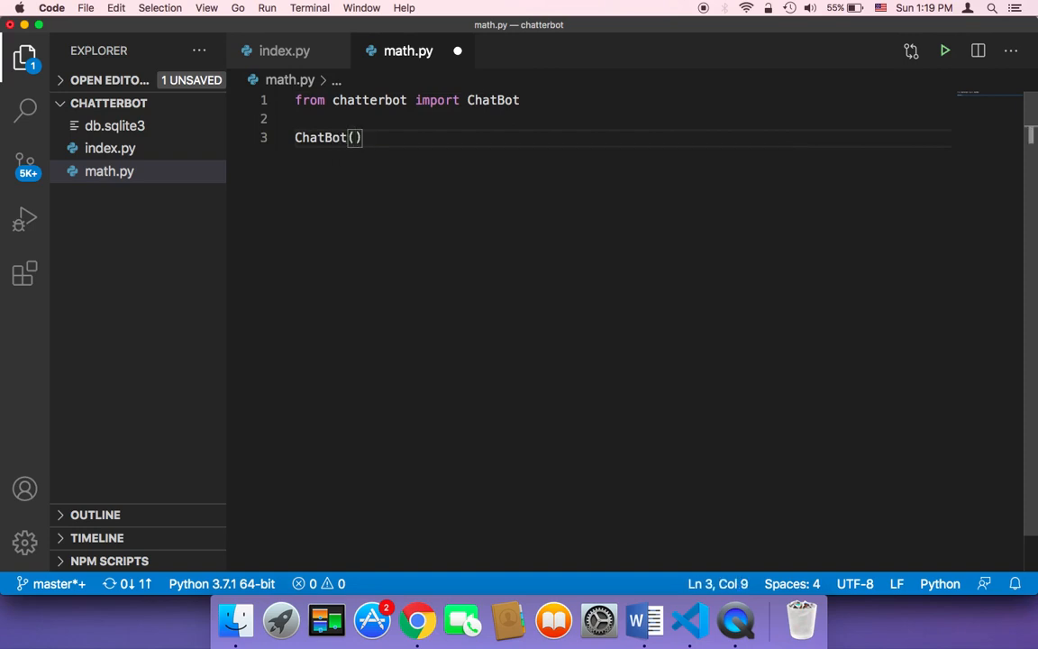
text("Math")
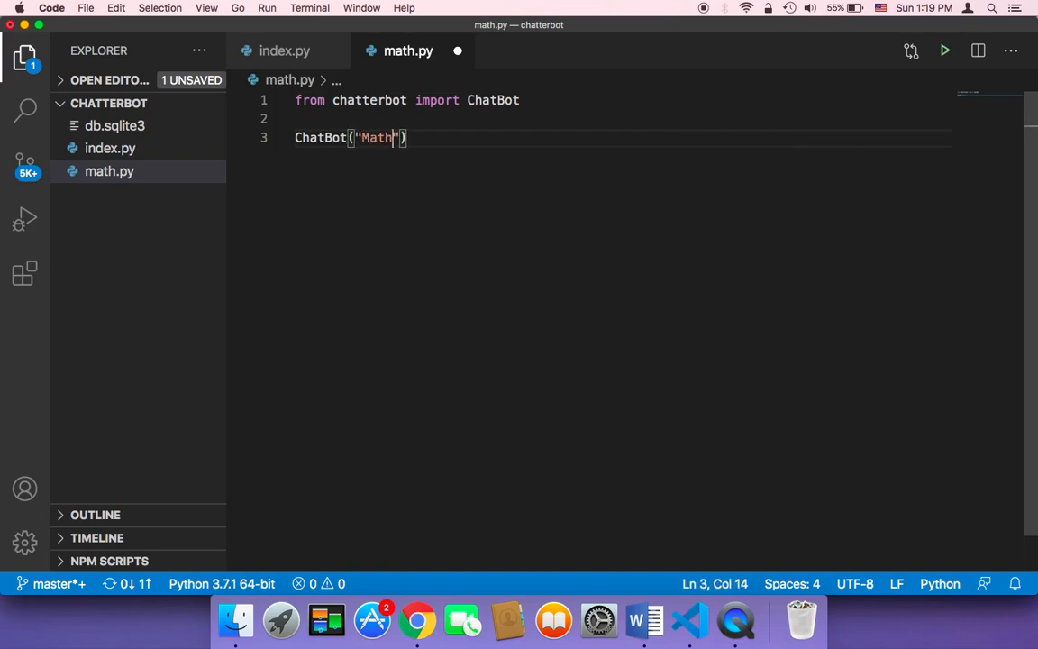
double_click(376, 137)
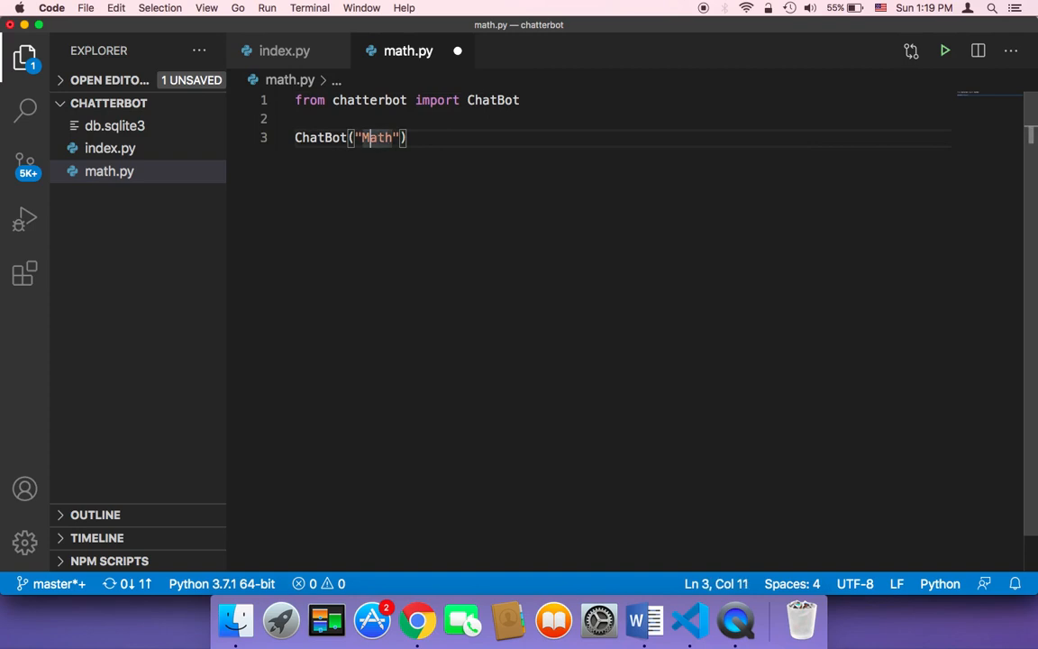
text(,)
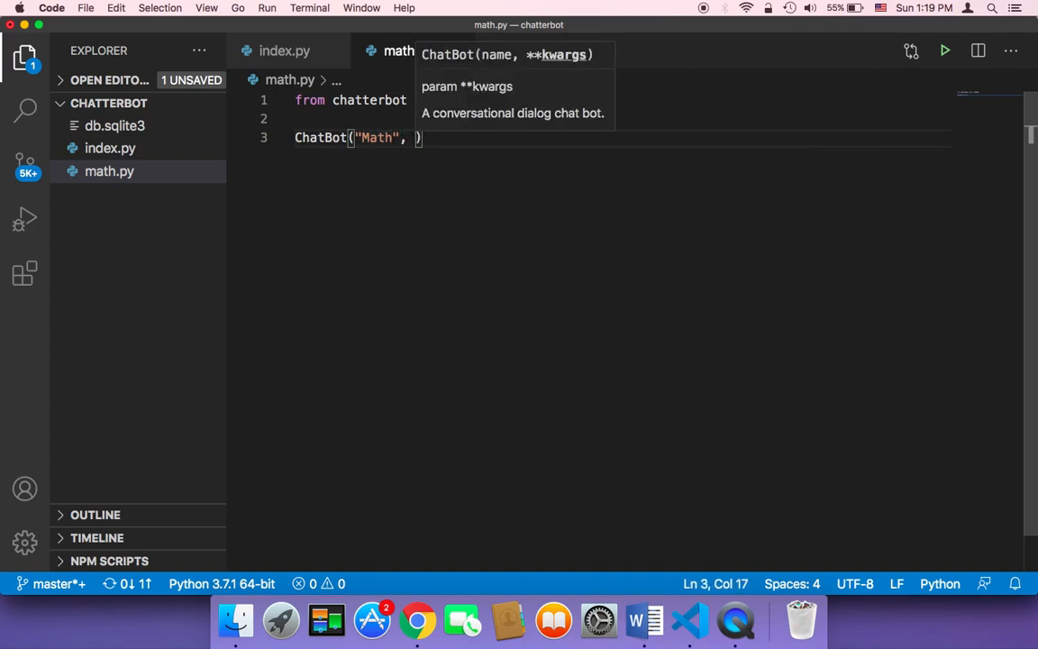
text(logic_adapters)
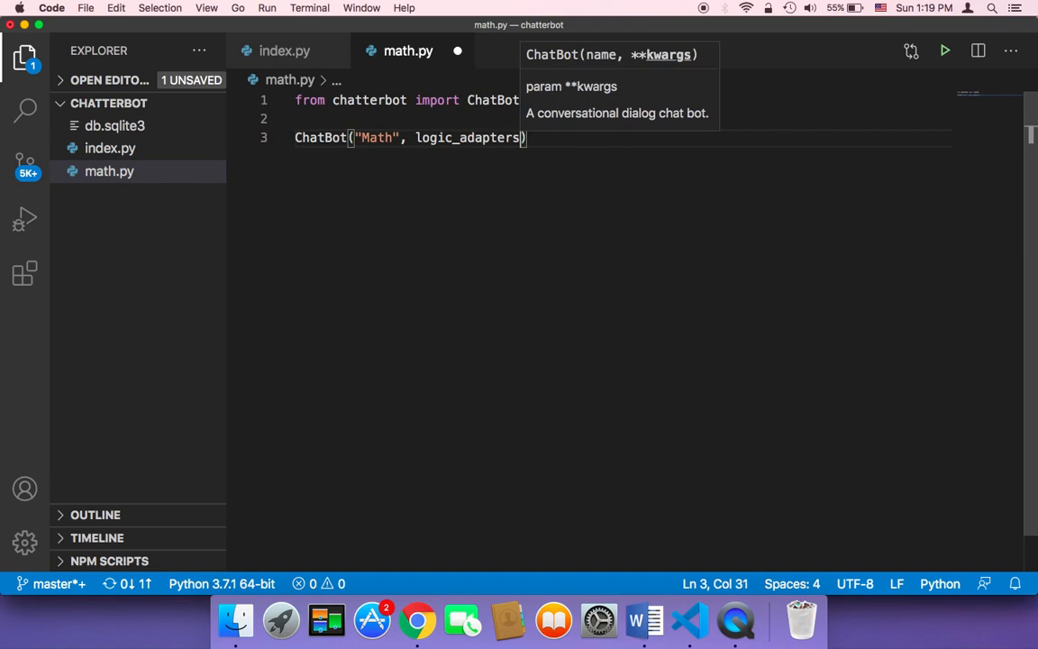
Step: Add logic_adapters=[] to the ChatBot call, pointing out the parameter
text(=)
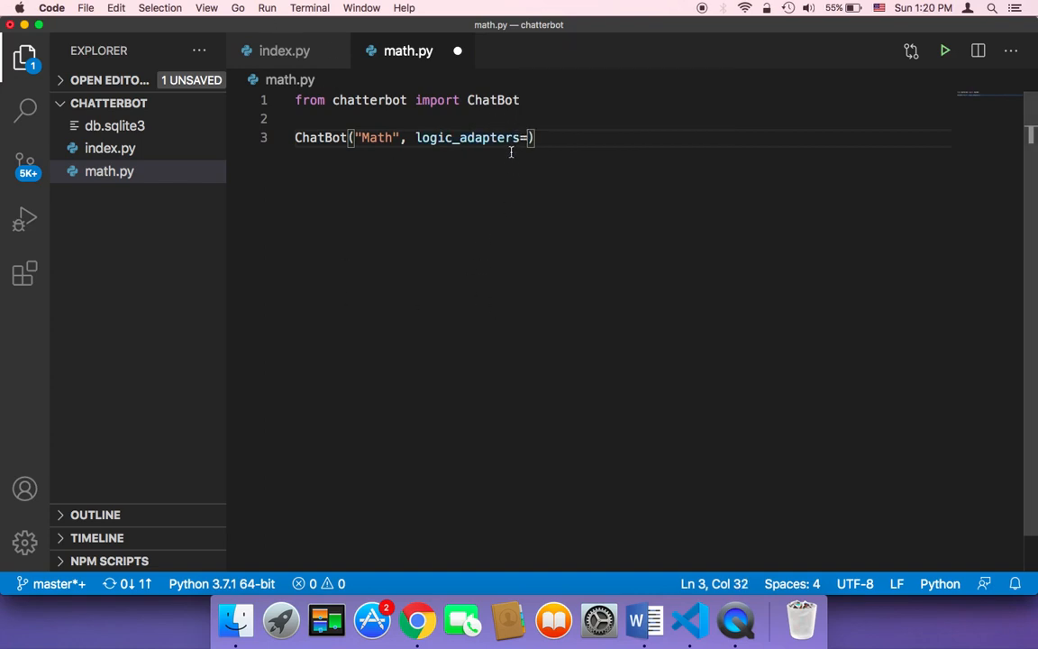
mouse_move(469, 162)
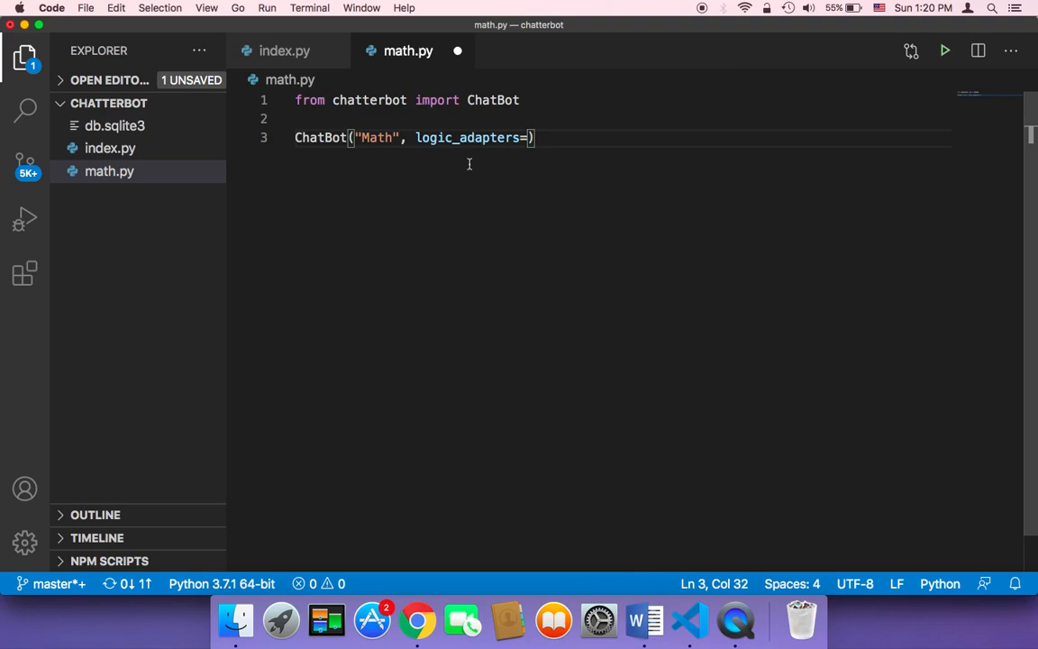
text([)
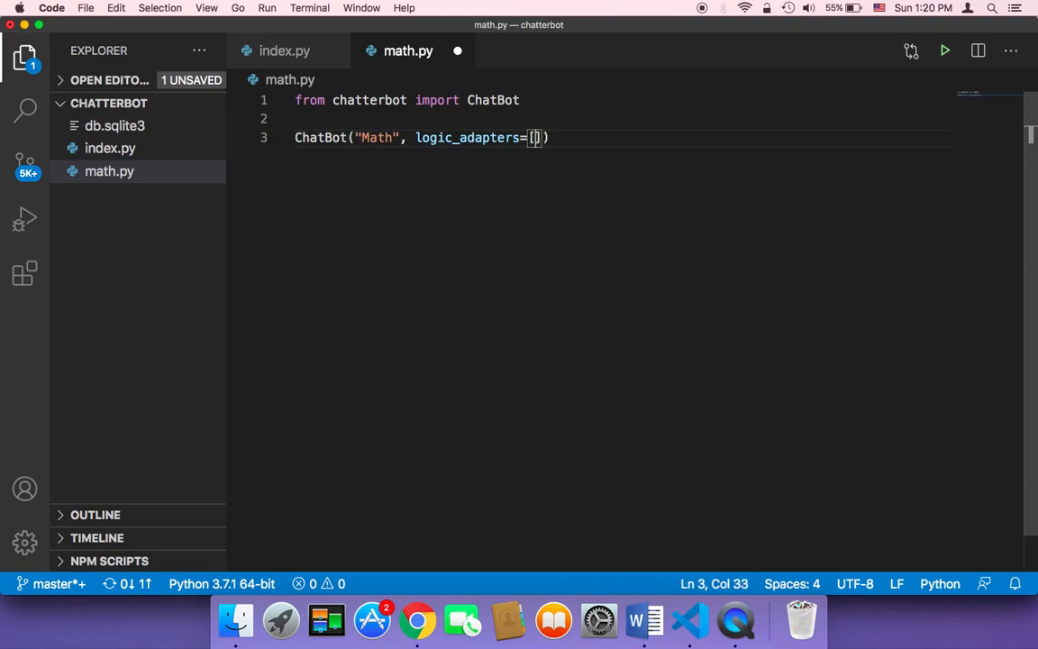
double_click(467, 137)
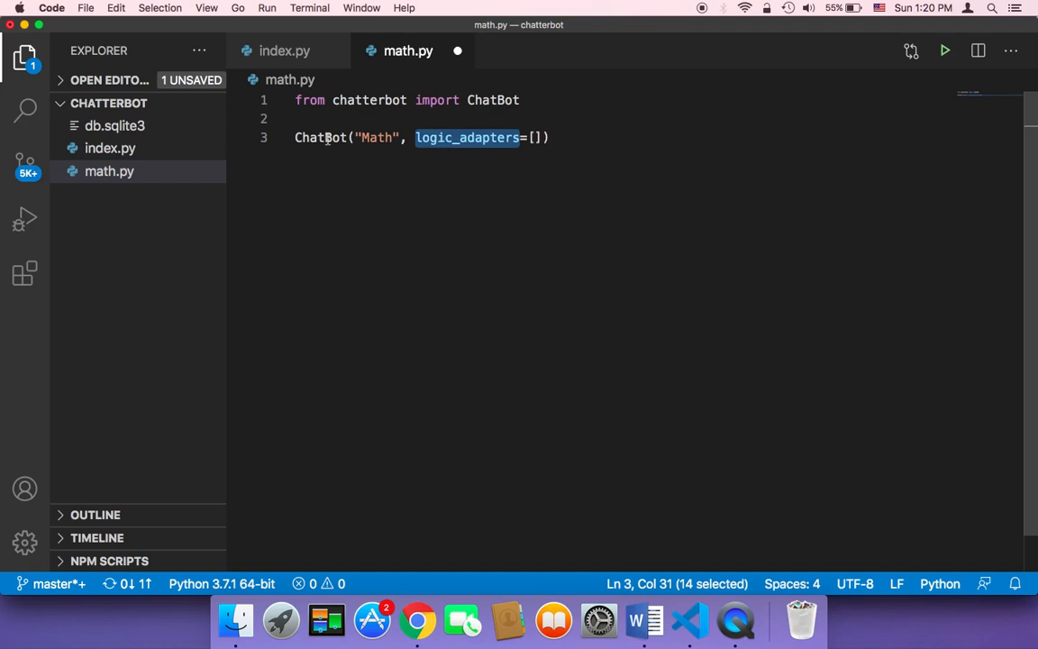
double_click(321, 137)
text(")
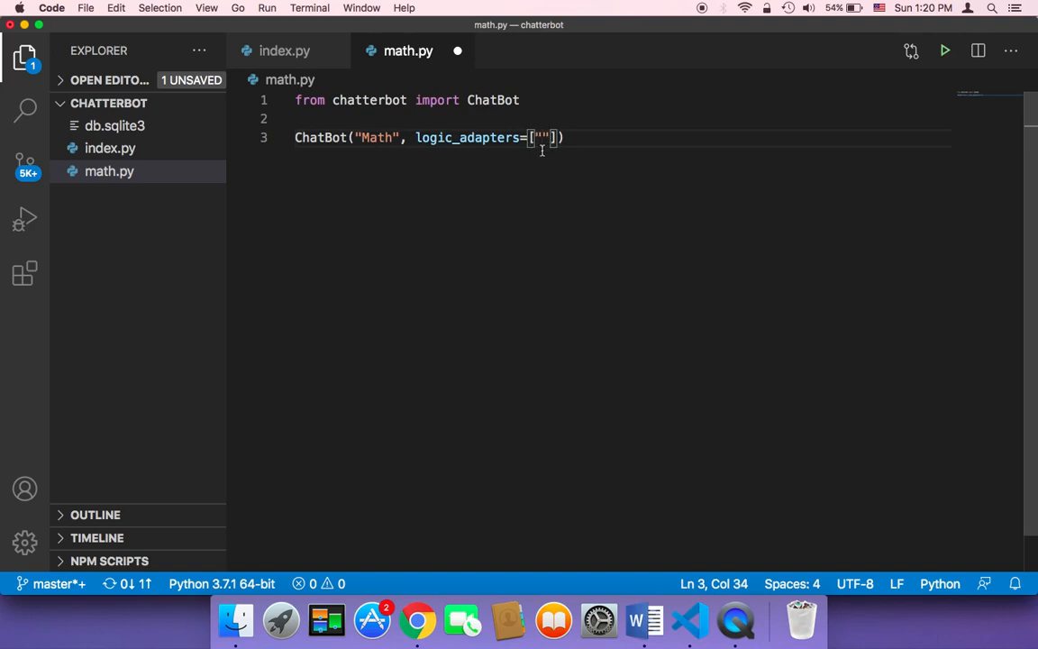
Step: Fill the list with "chatterbot.logic.MathematicalEvaluation"
text(chatterbot.l)
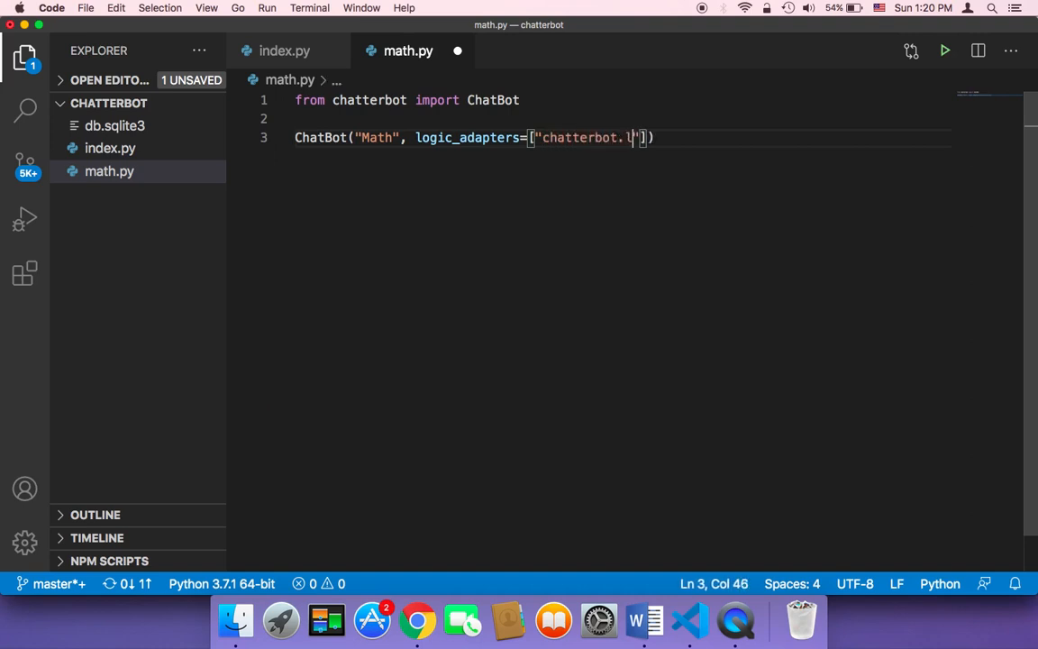
text(ogic.)
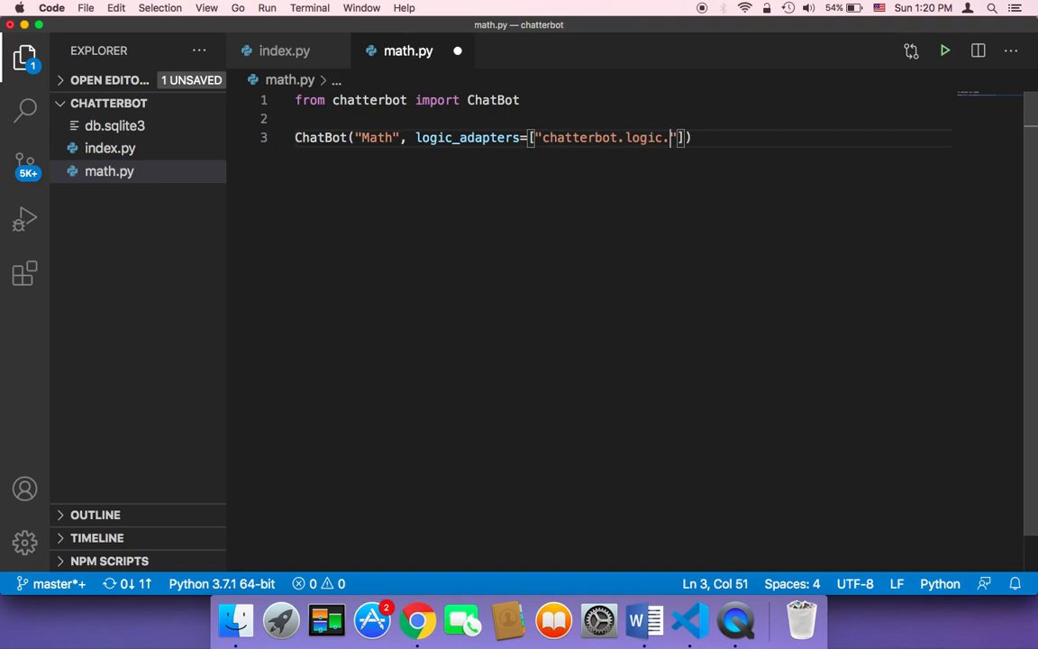
text(Mathemat)
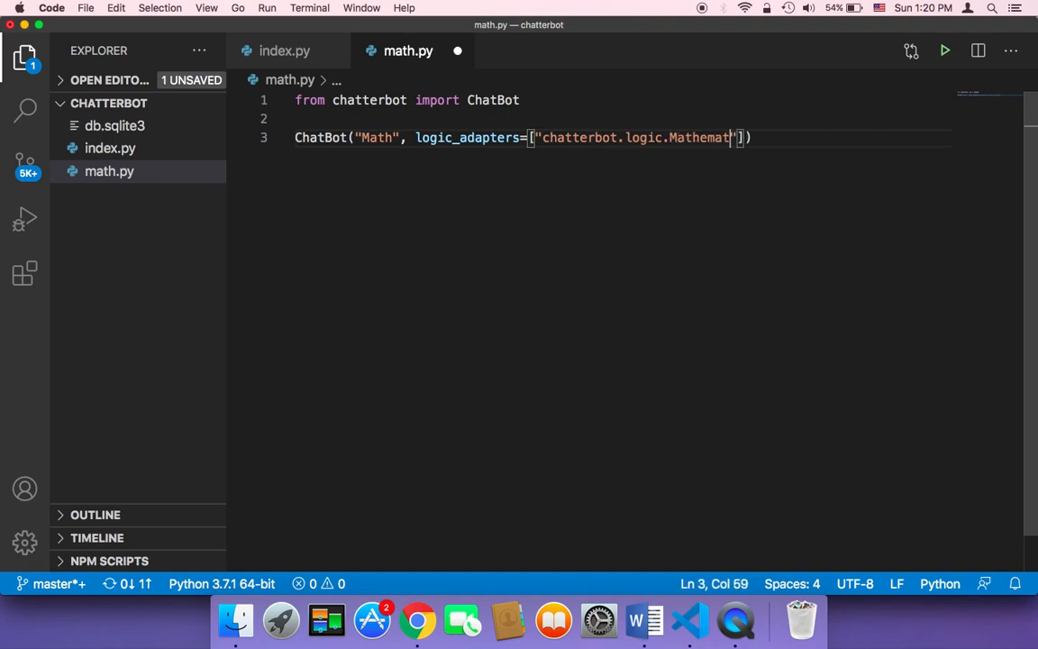
text(ical)
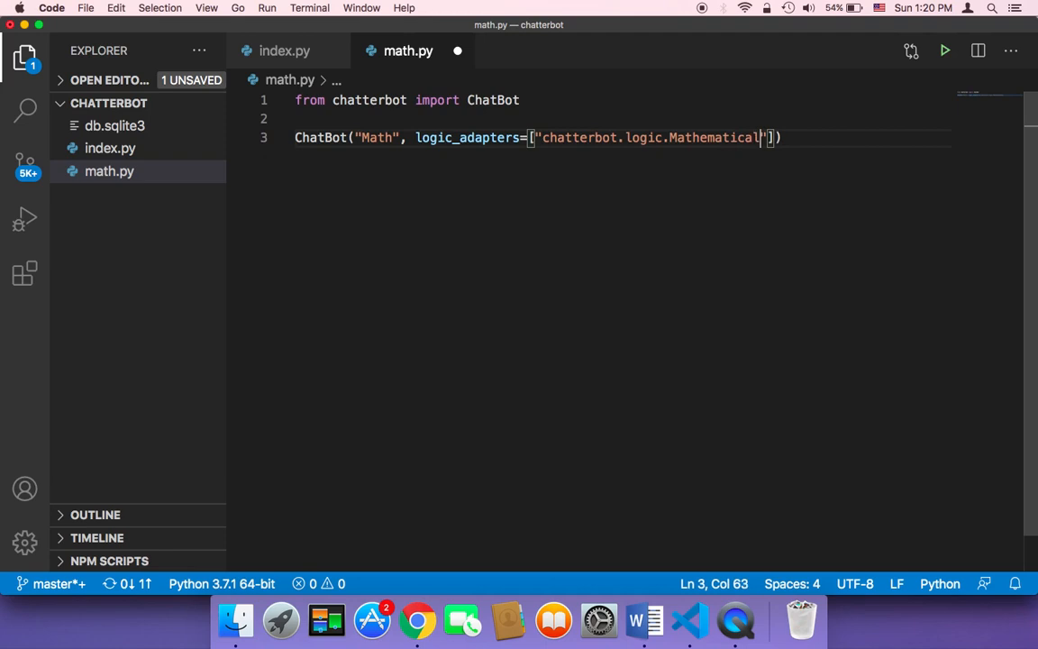
text(Evalu)
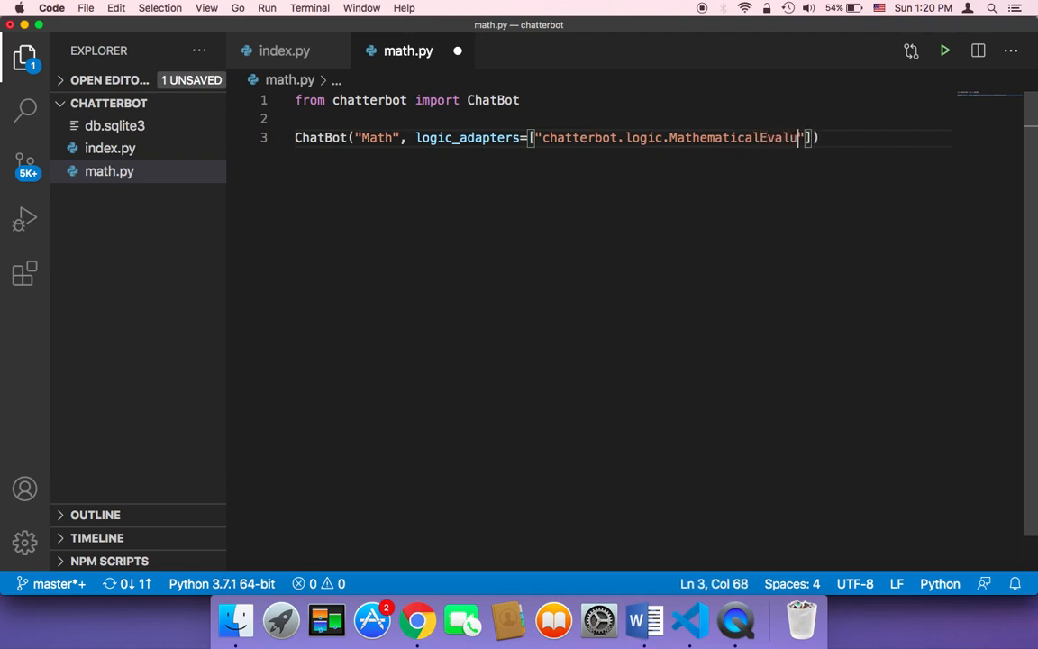
text(ation)
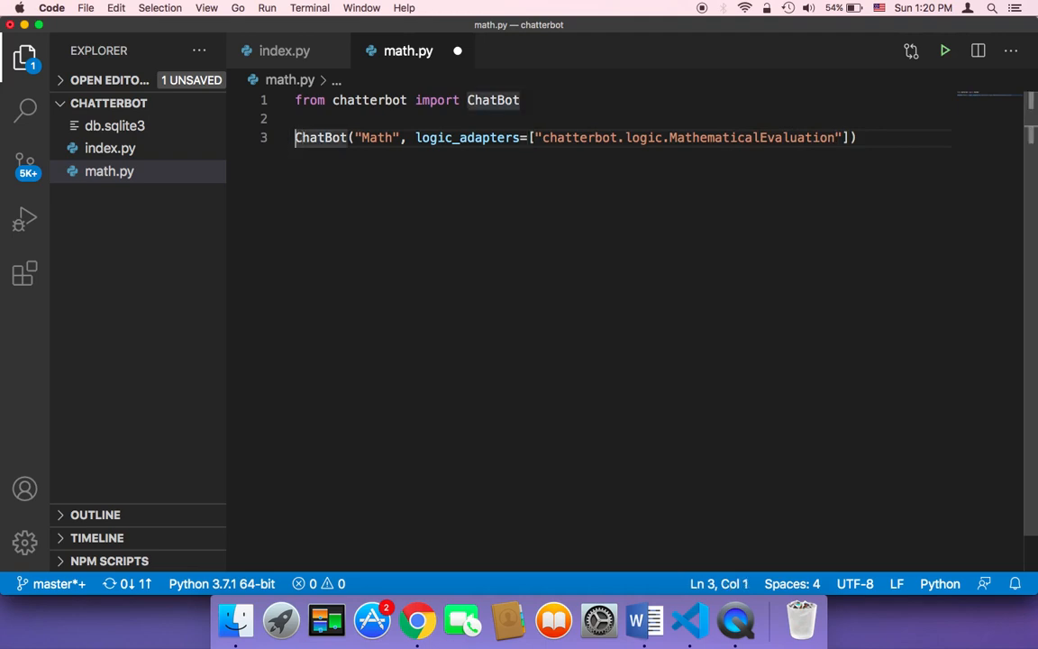
Step: Assign the ChatBot to bot and begin a while loop below it
text(bot =)
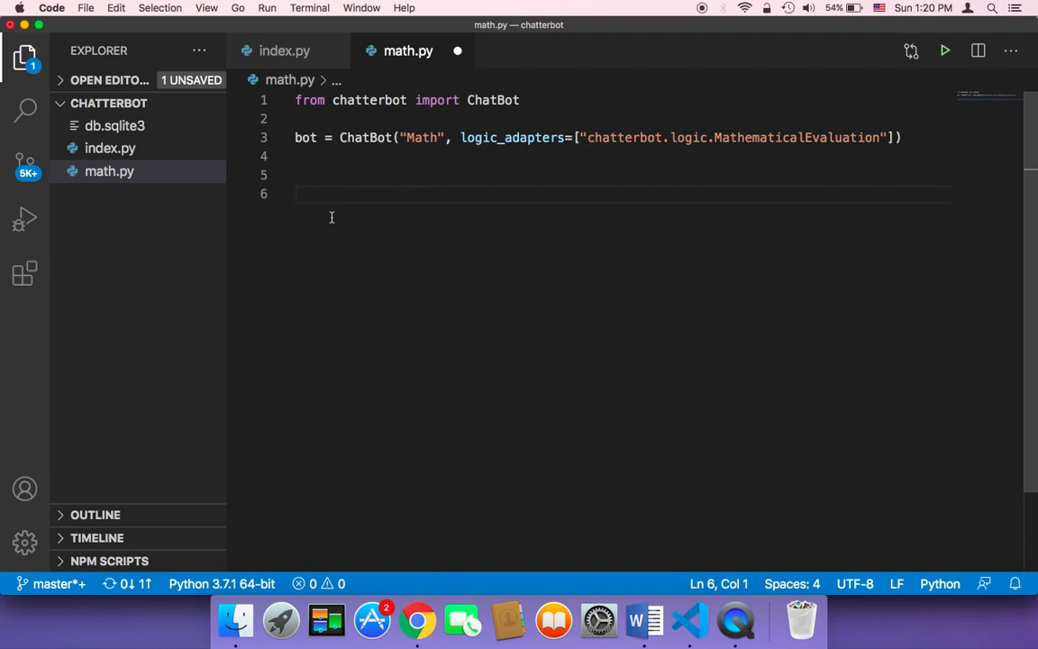
mouse_move(358, 209)
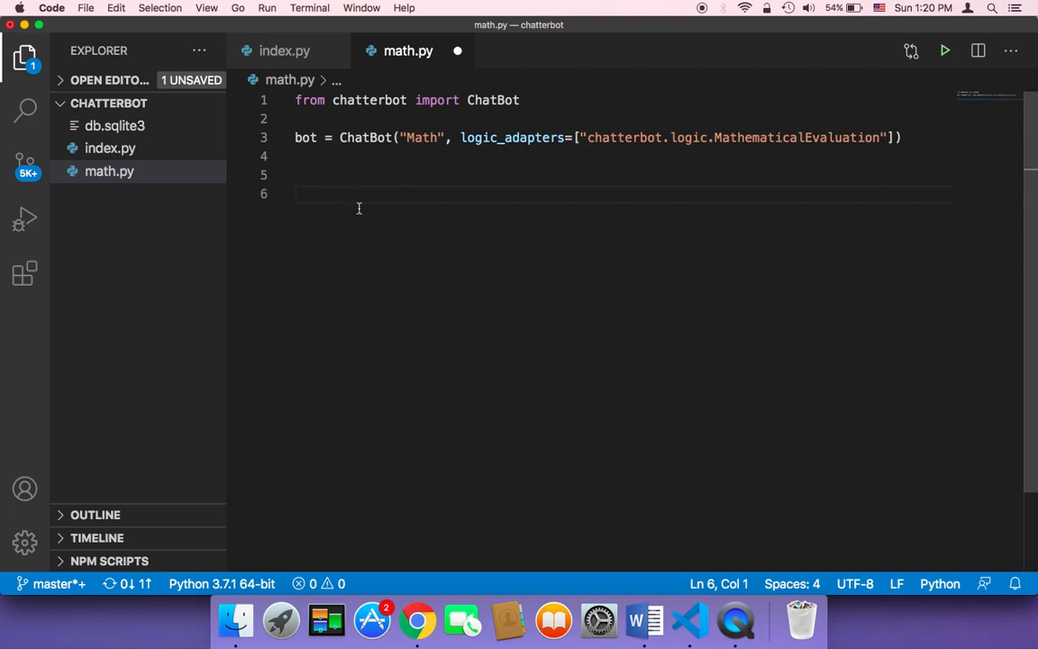
mouse_move(342, 209)
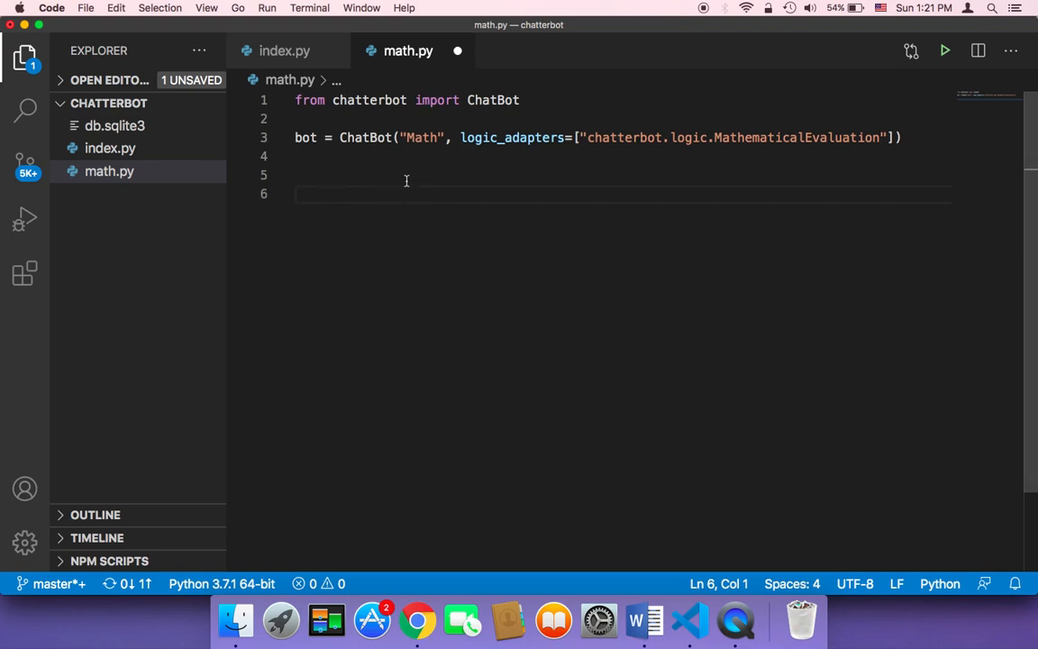
text(while)
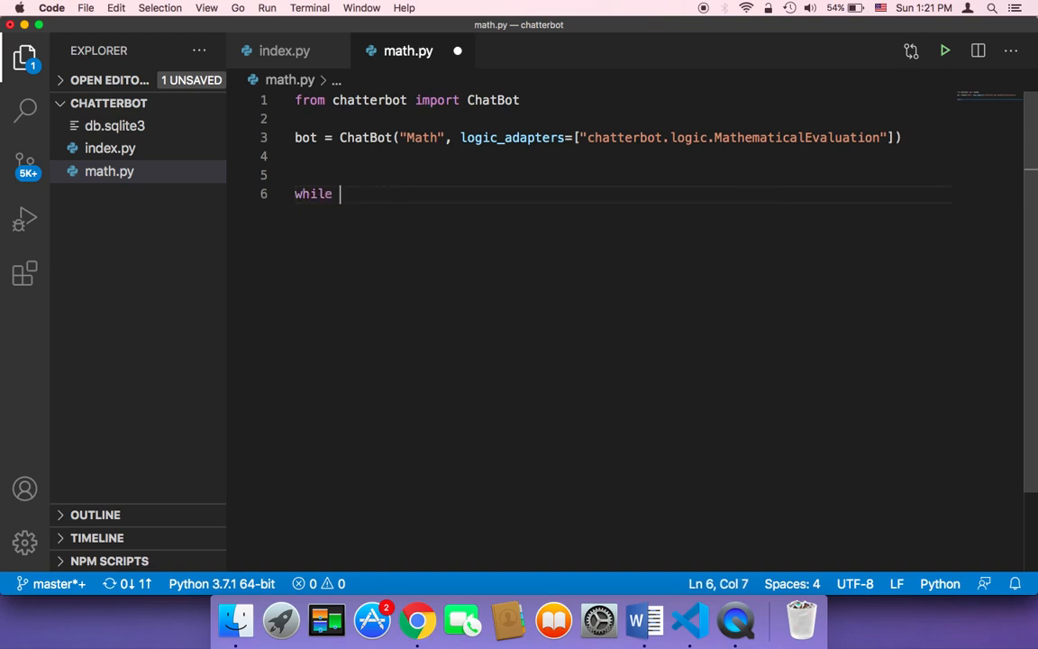
Step: Complete while True: and start an input() call inside the loop
text(Tu)
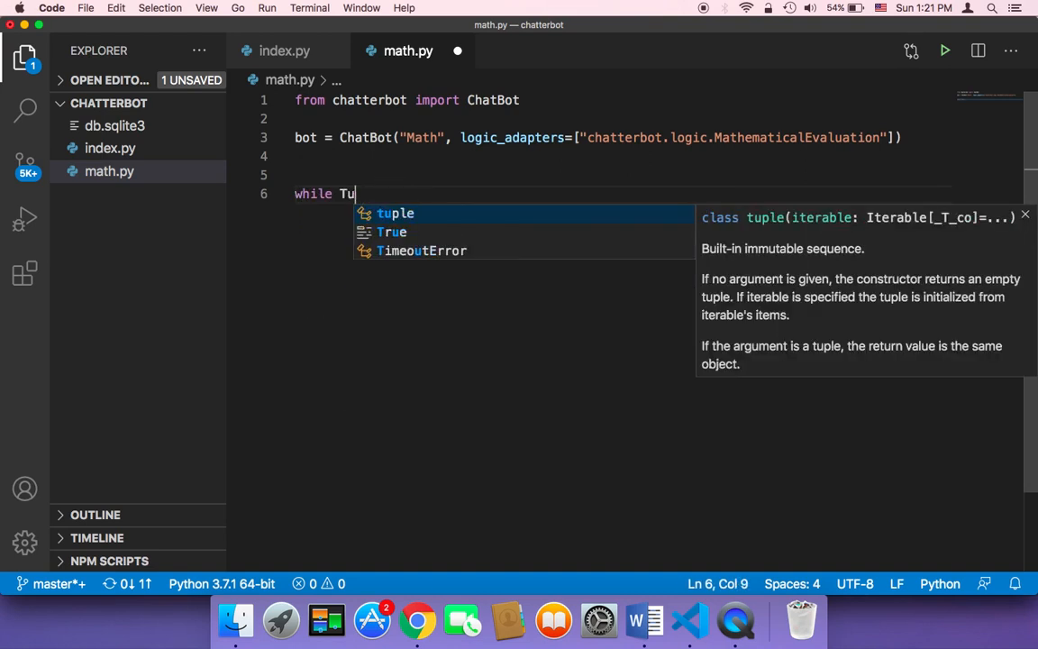
key(Backspace)
text(rue:)
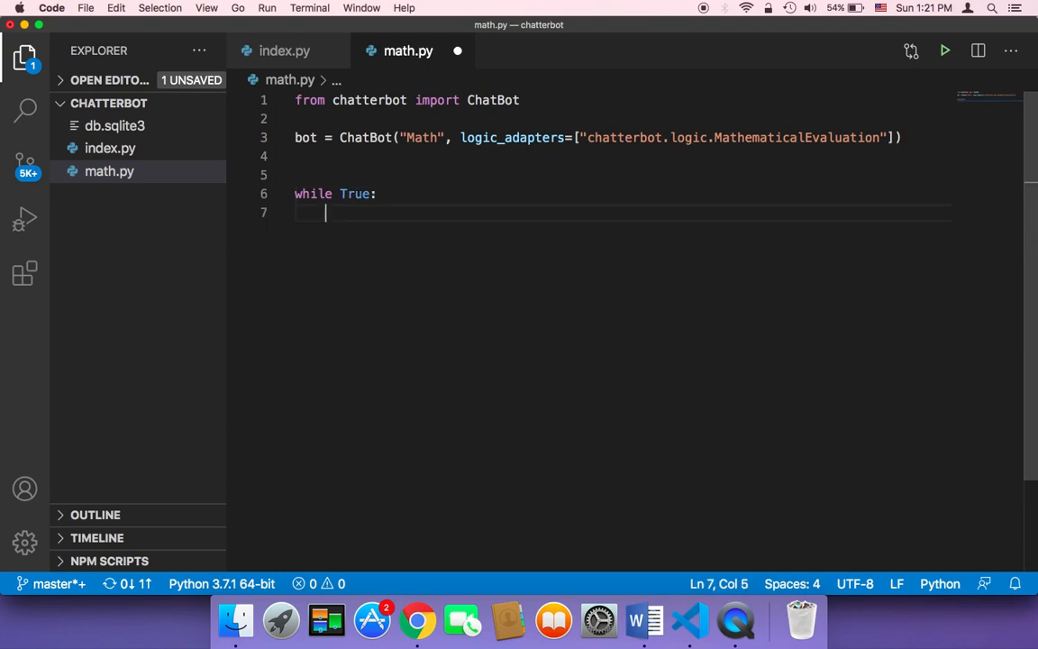
text(i)
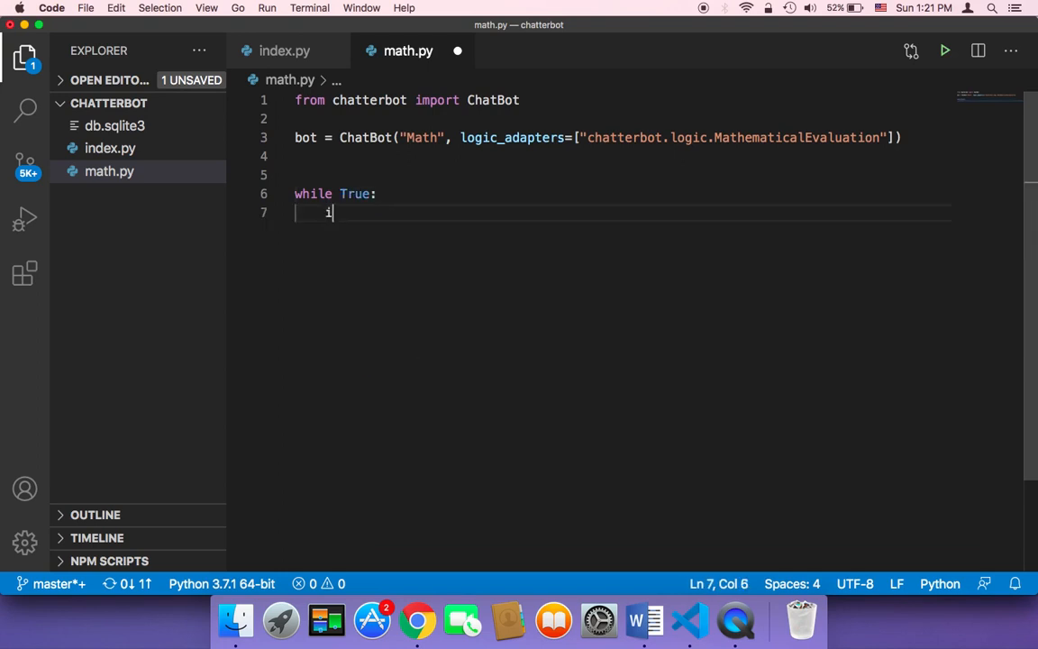
text(nput())
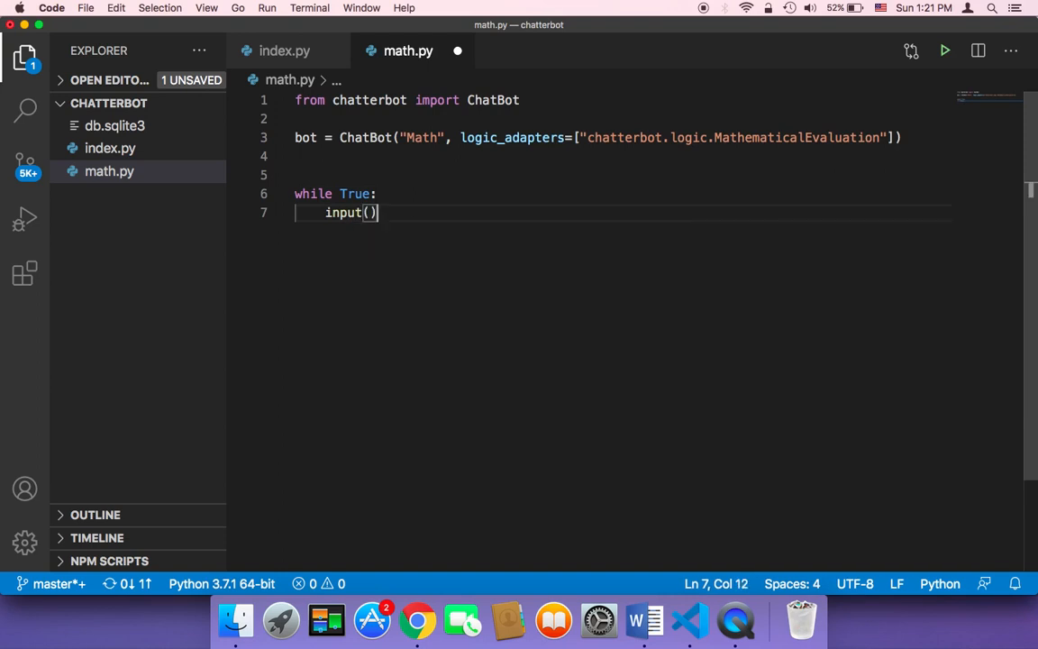
Step: Write the prompt "type the math equation that you want to solve: "
text("ty")
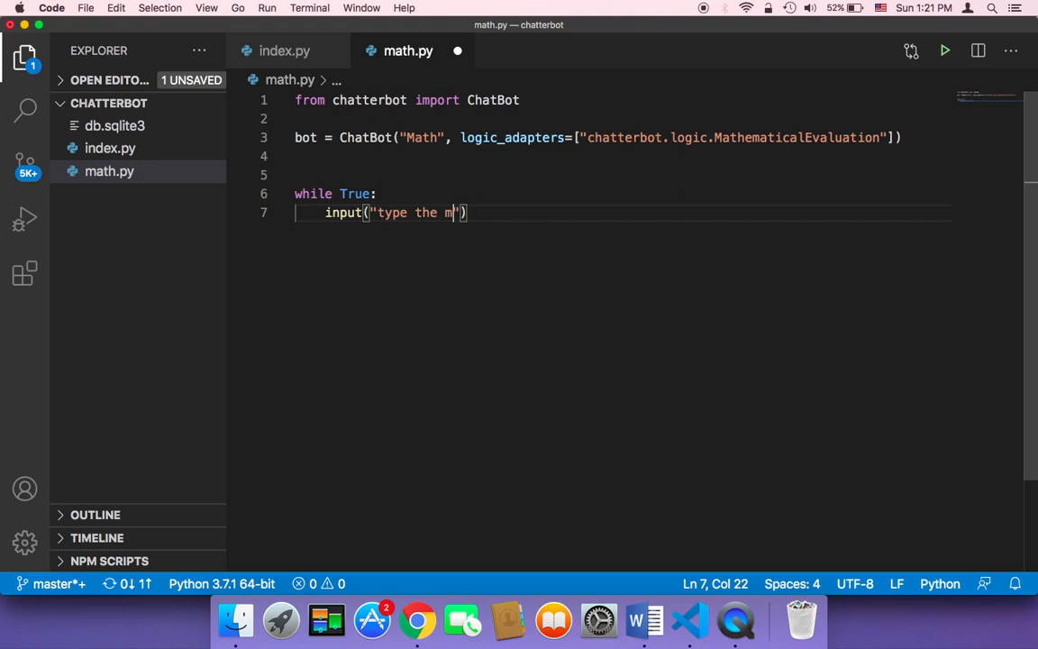
text(ath equation that you)
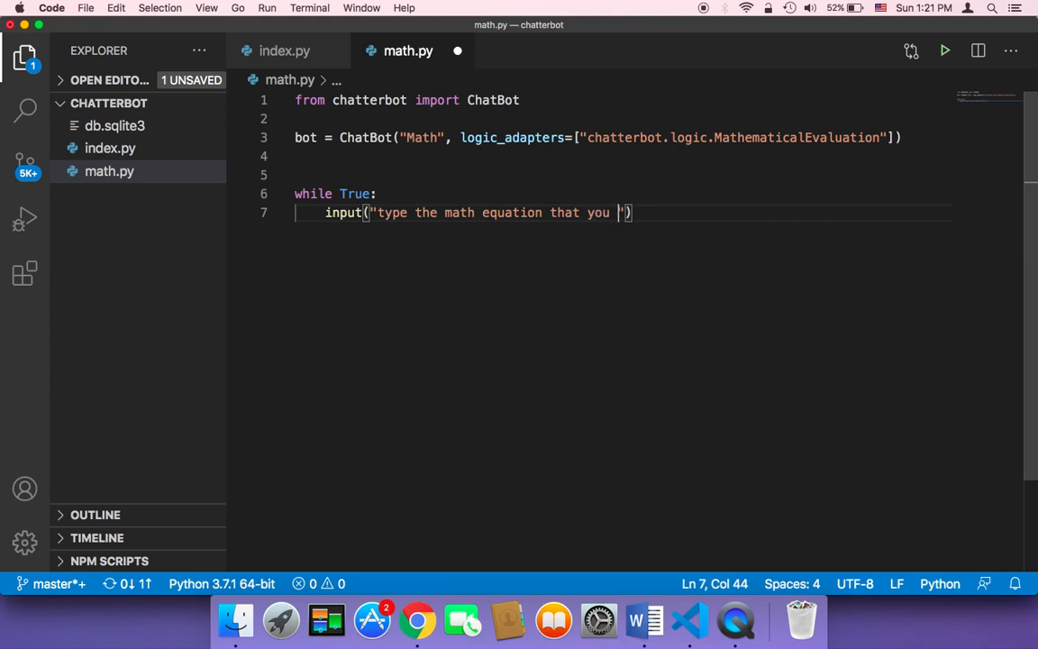
text(want to)
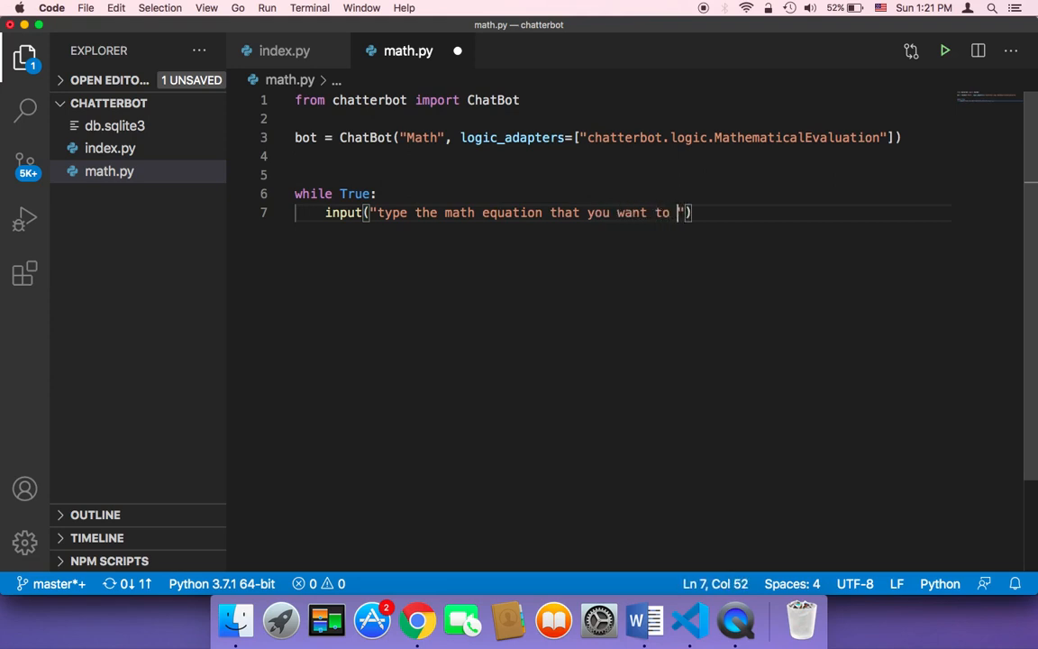
text(solv)
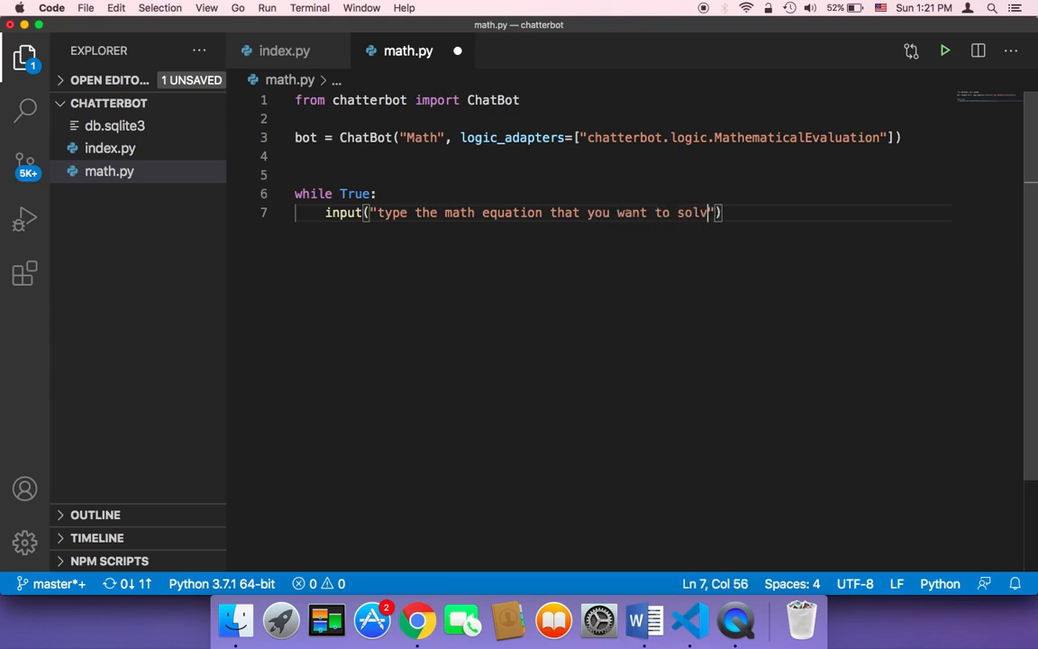
text(e:)
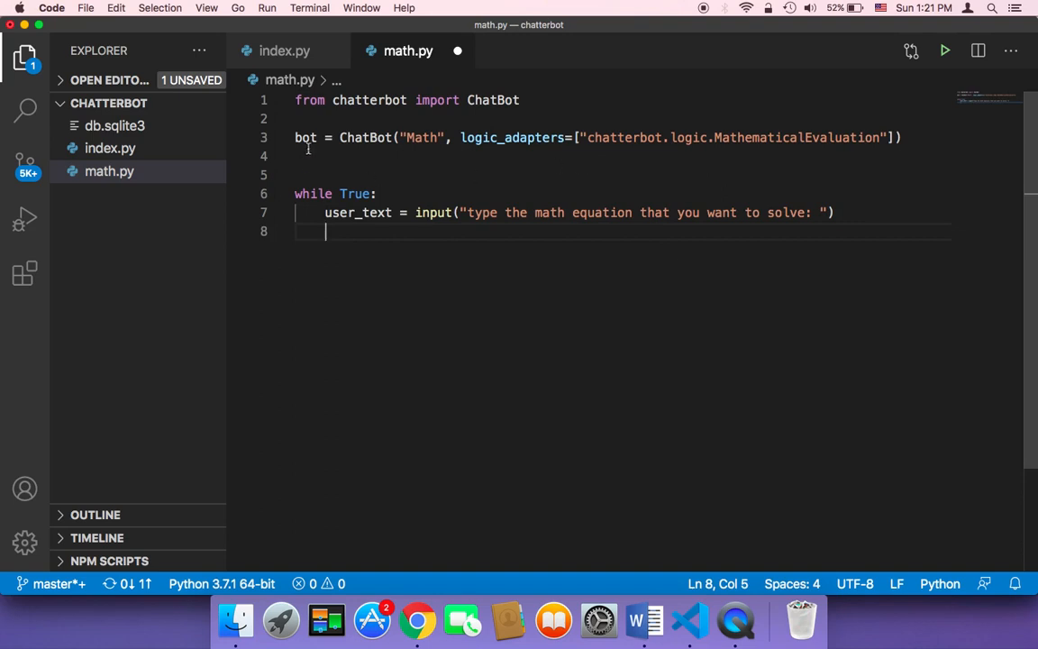
Step: Point out the user_text variable and the MathematicalEvaluation adapter name
double_click(306, 137)
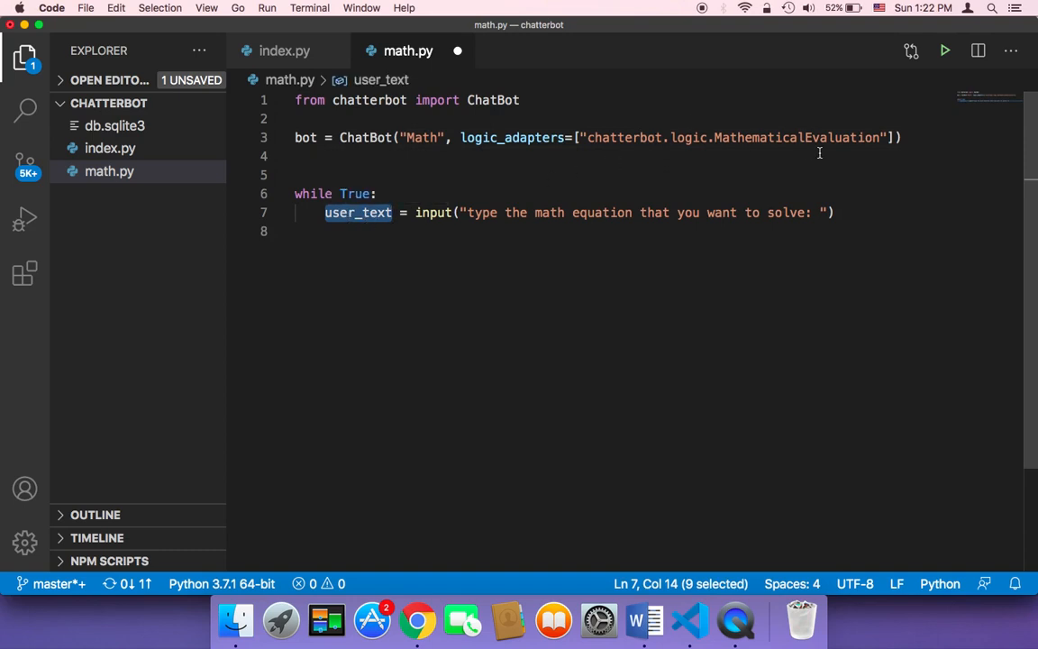
double_click(796, 137)
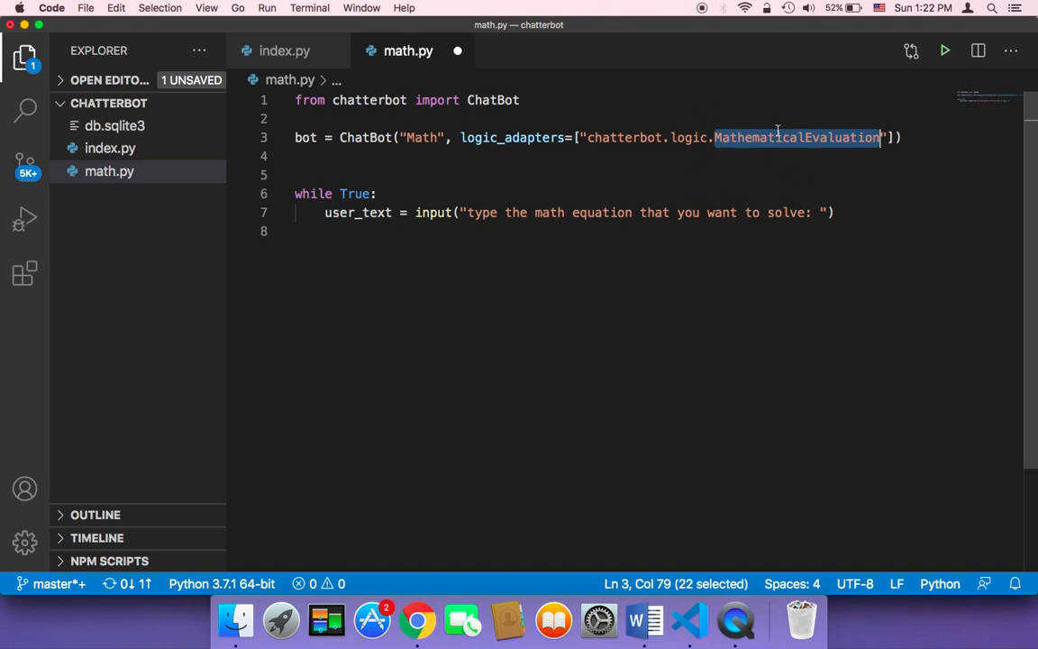
mouse_move(782, 166)
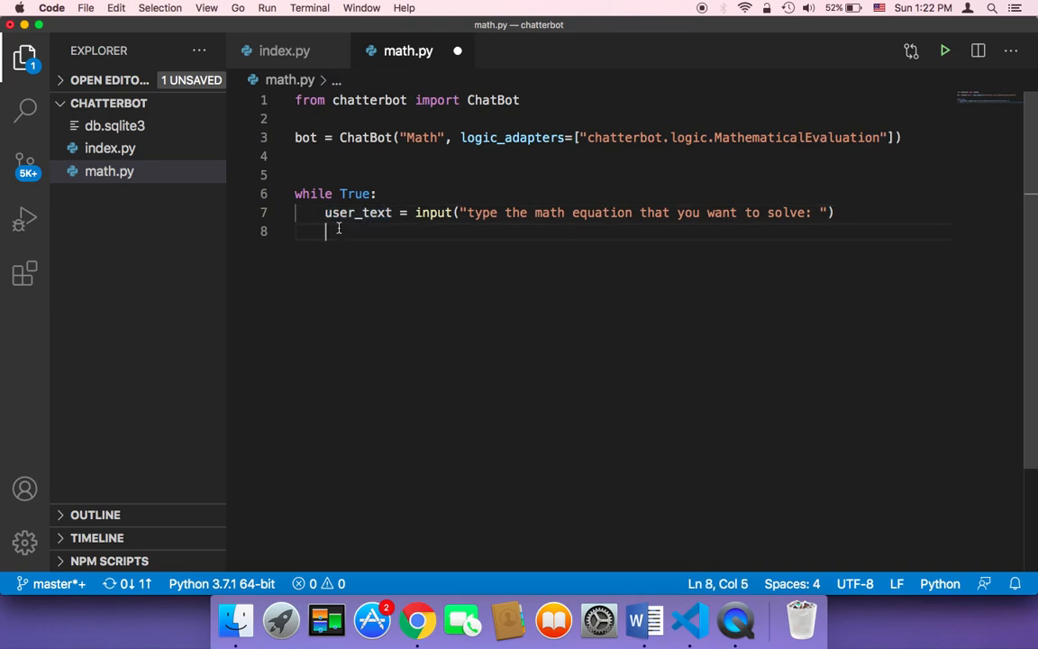
Step: Write bot.get_response(user_text) on line 8
text(bot.get_response)
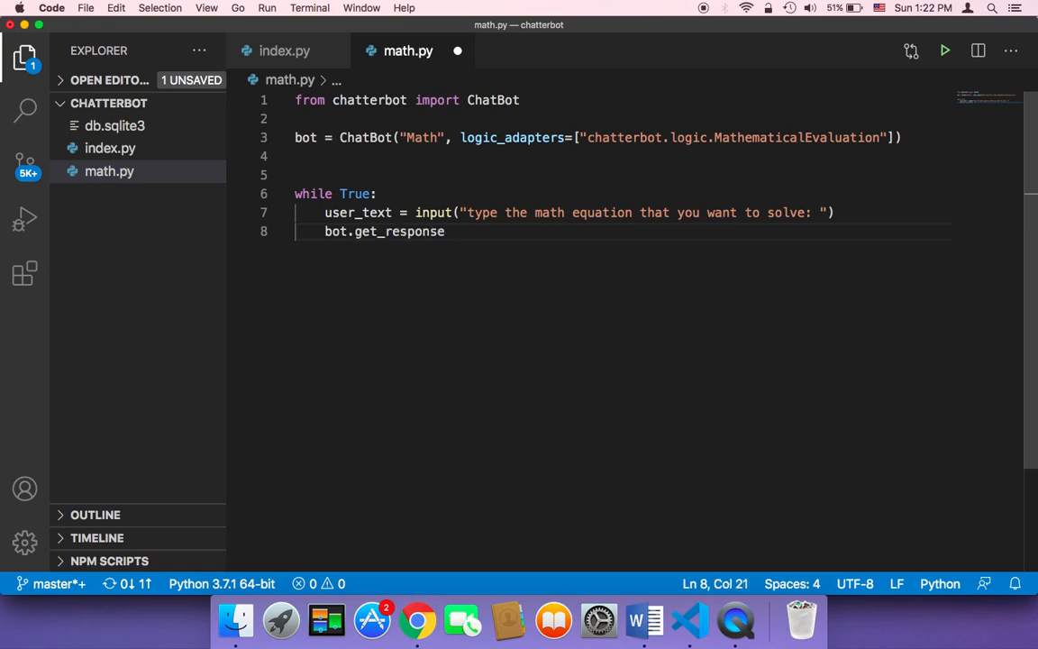
text(())
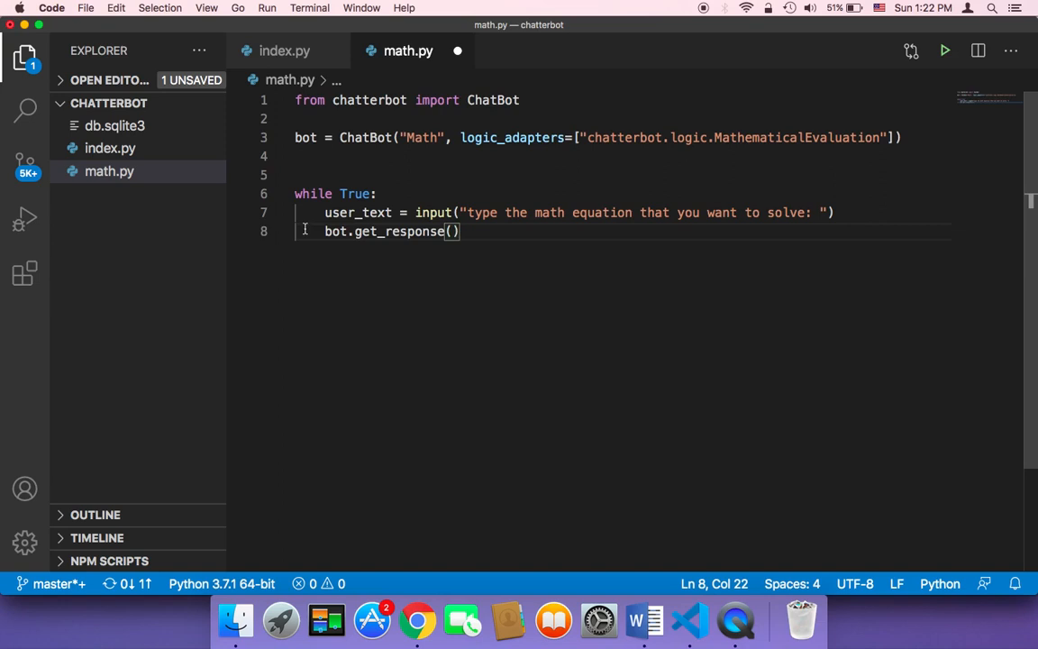
text(user_)
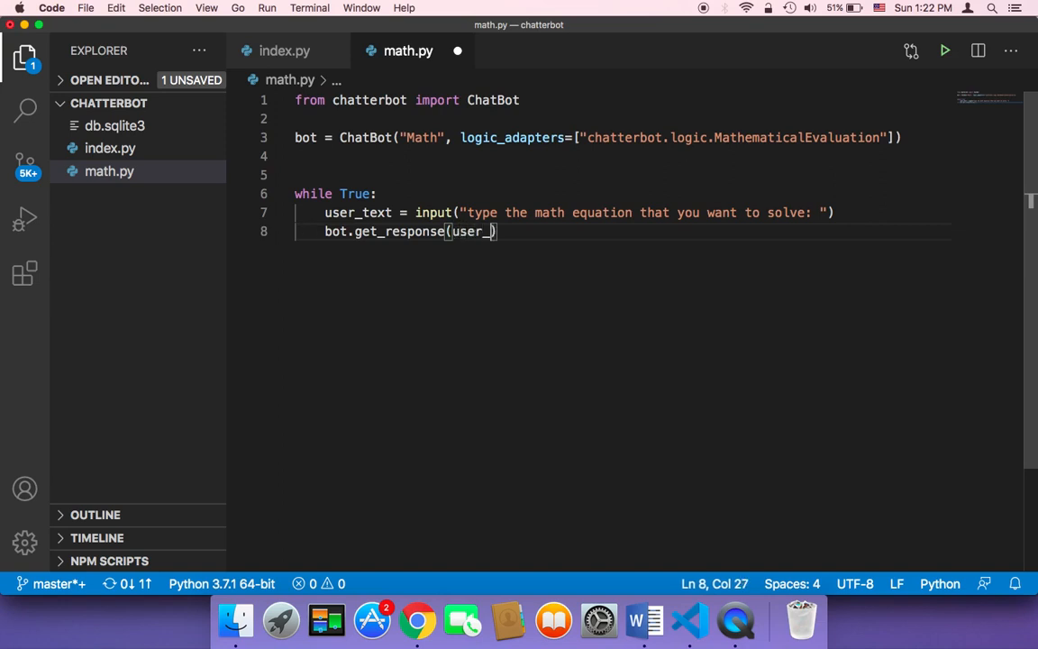
text(text)
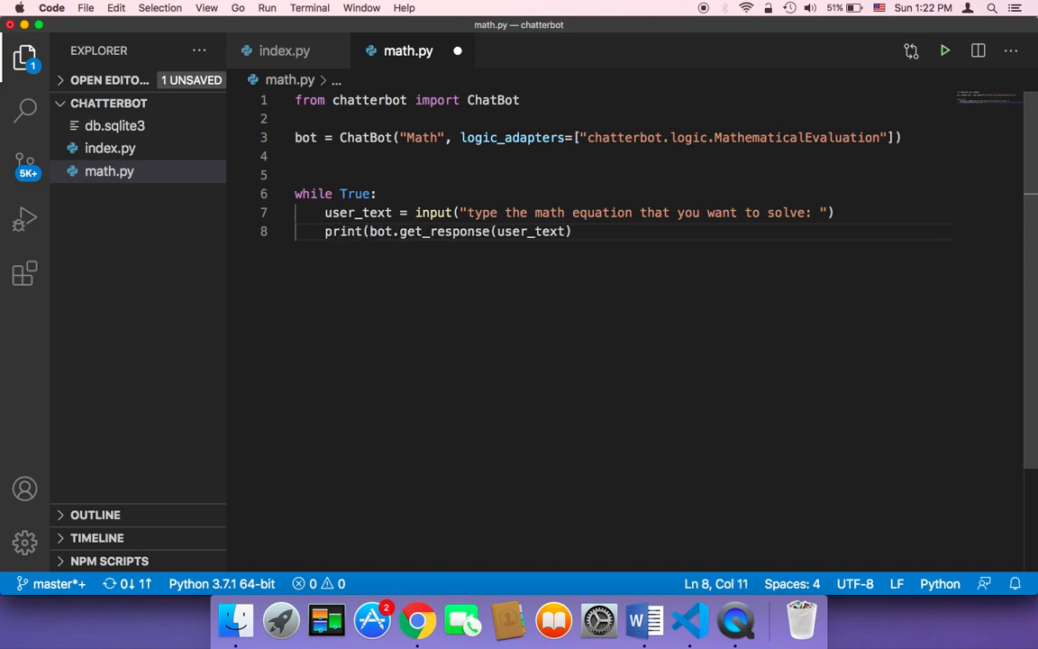
Step: Wrap it as print("Chatbot: " + str(...)) with closing parentheses
text("")
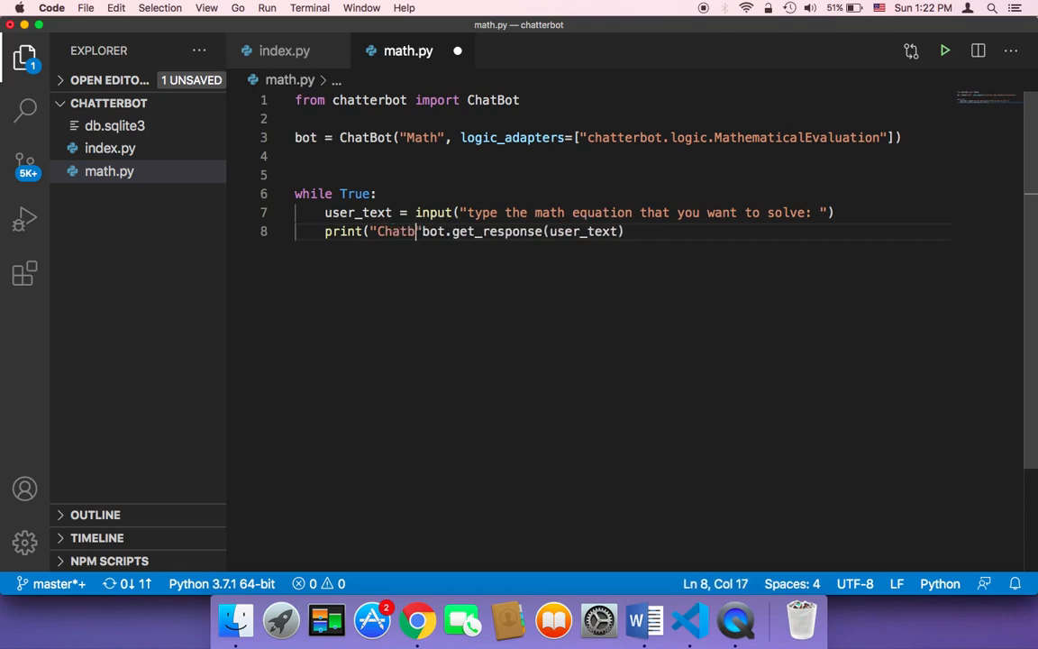
text(ot:)
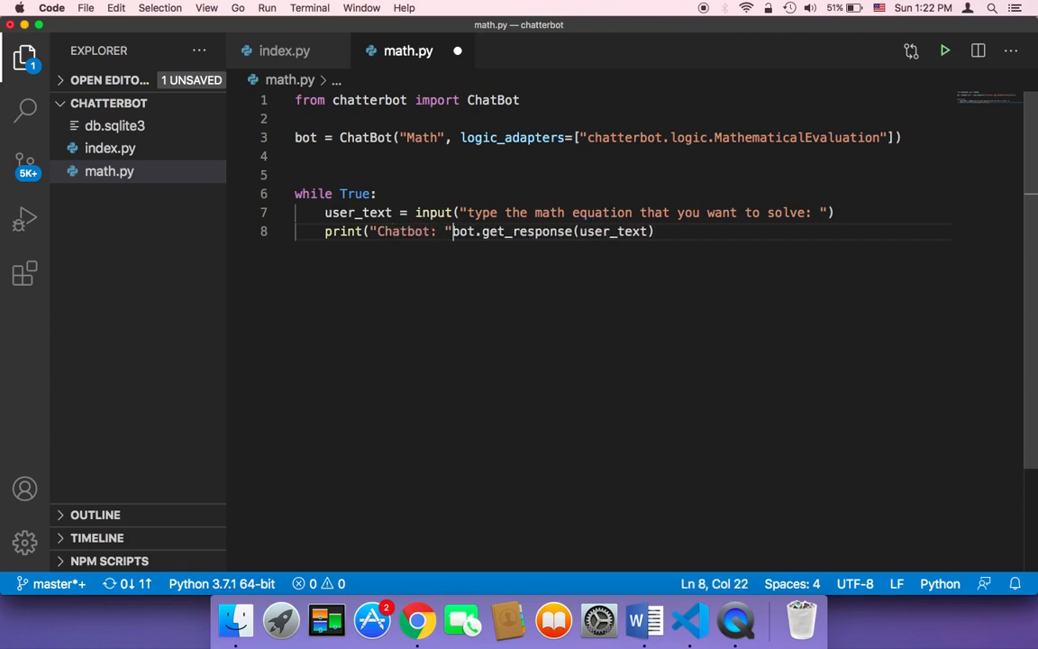
text(+ str()
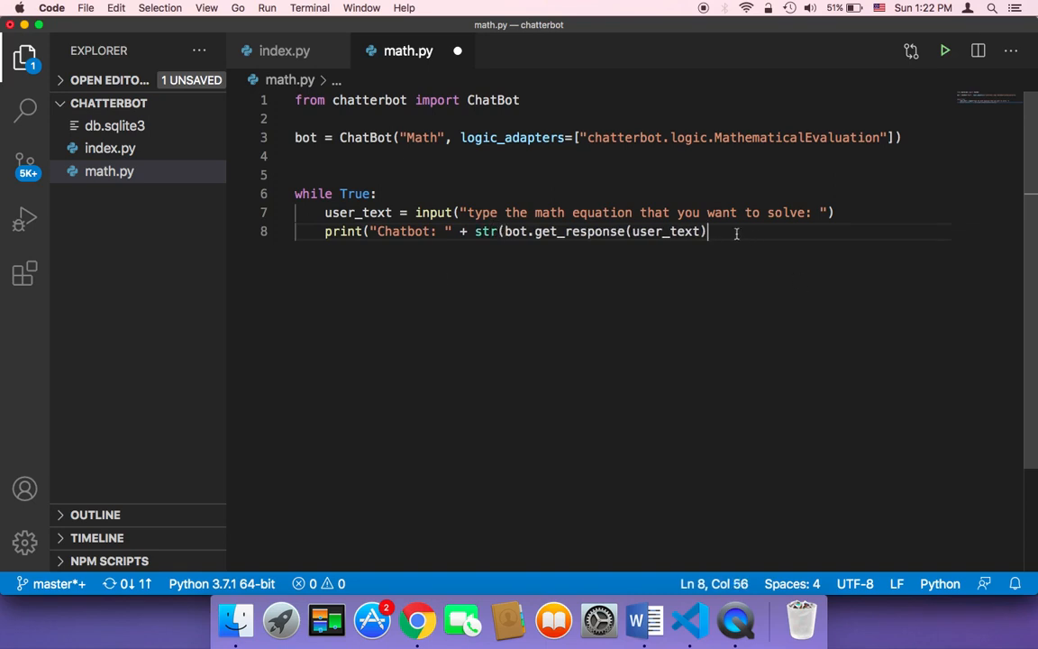
text()))
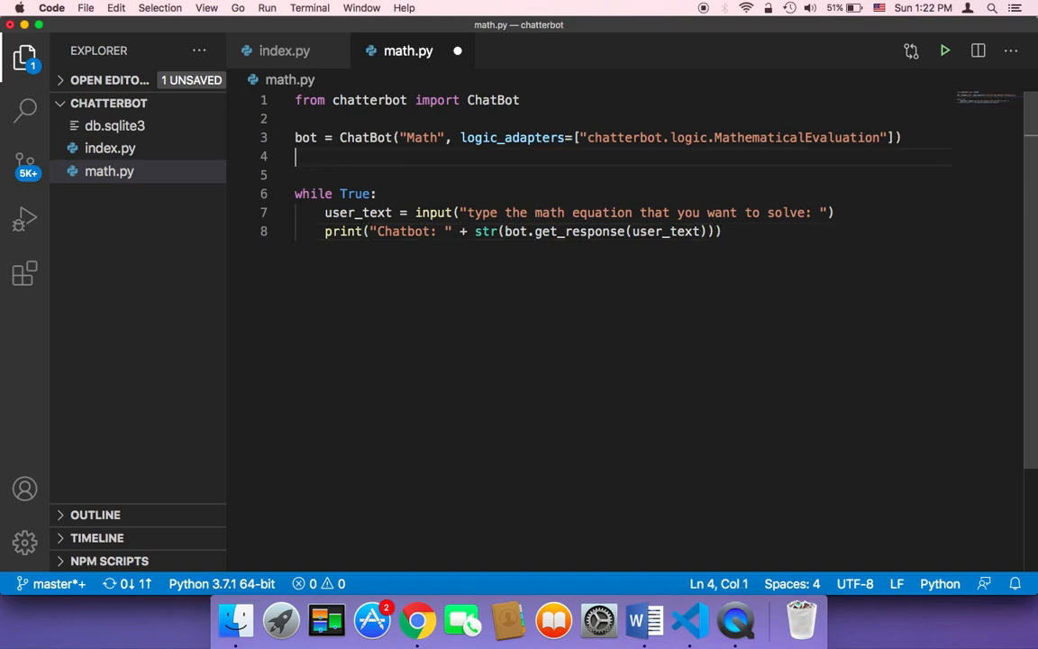
Step: Print a dashed "Math Chatbot" banner on line 5 above the loop
text(print("----------- Math Cha"))
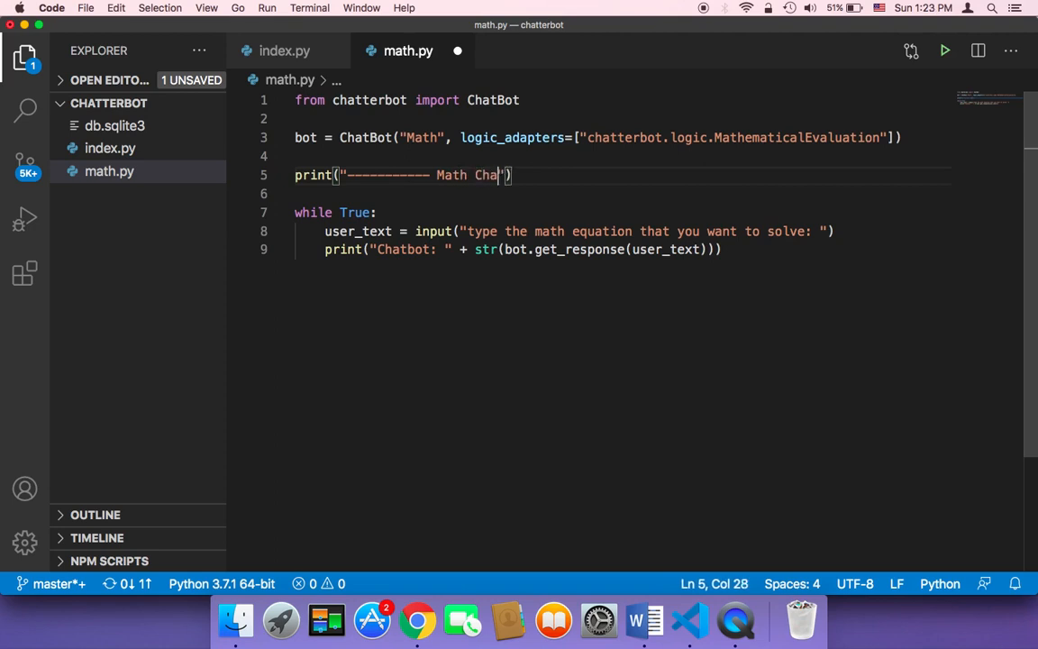
text(tbot)
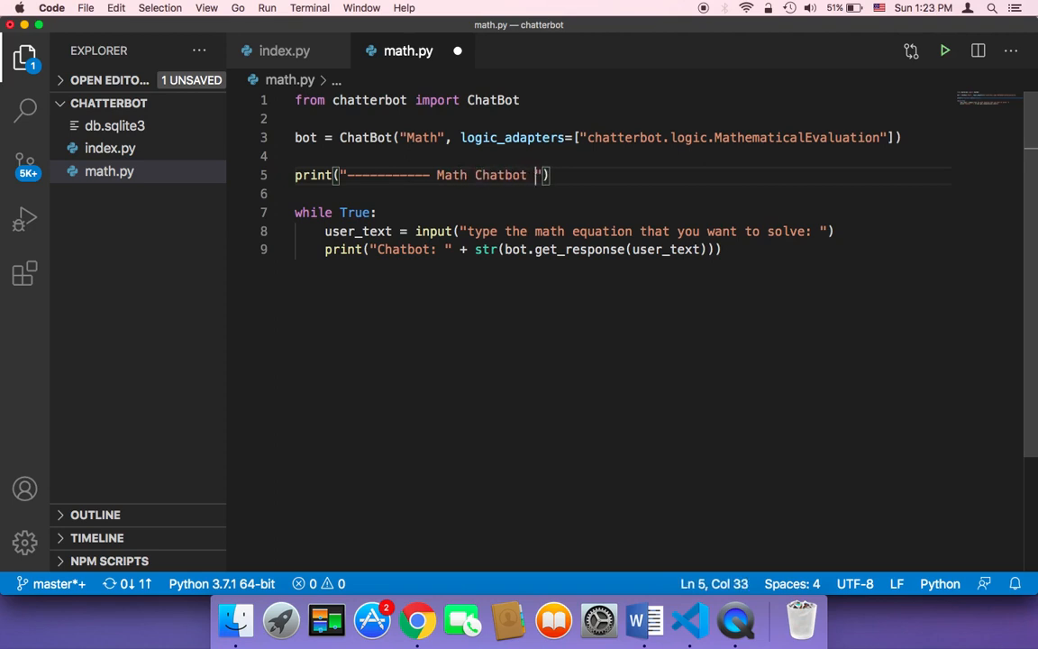
text(-----------)
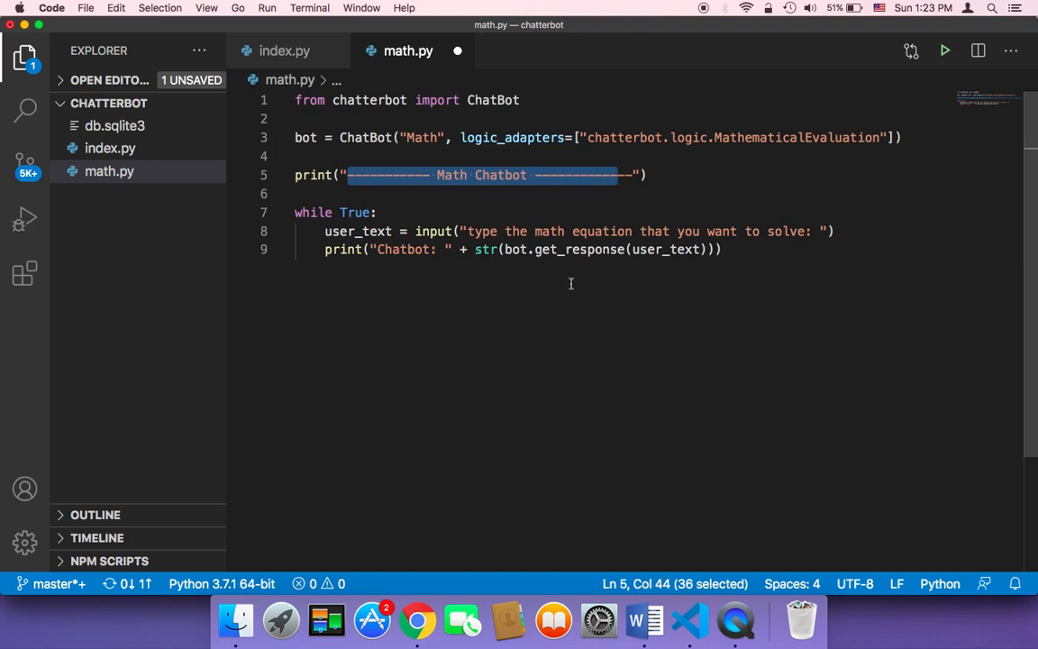
Step: Deselect the text and save math.py with Cmd+S
click(723, 249)
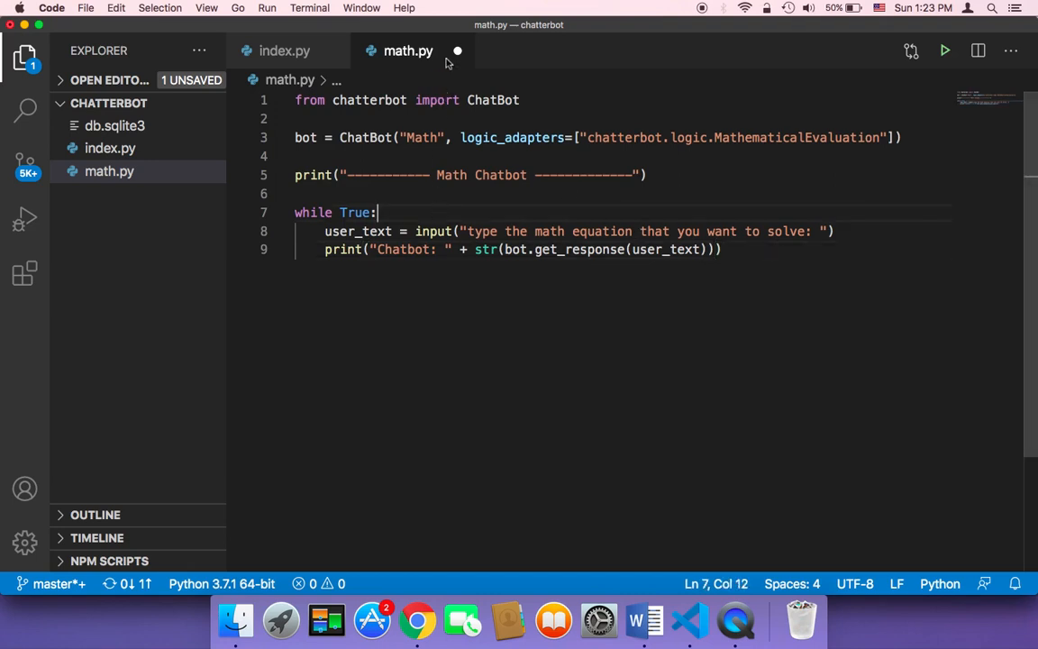
key(cmd+s)
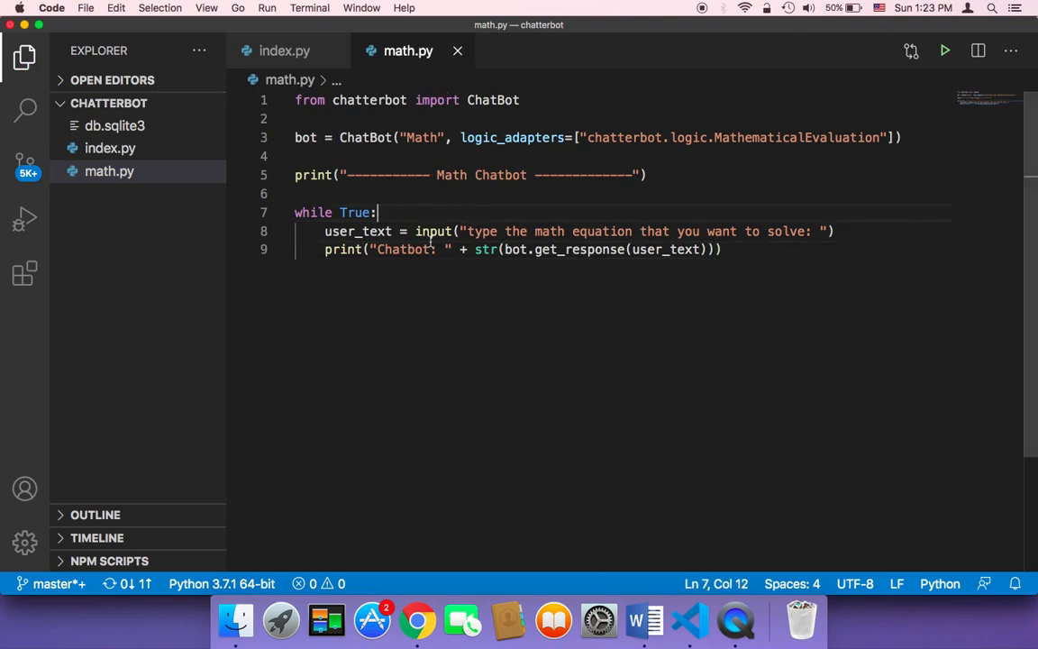